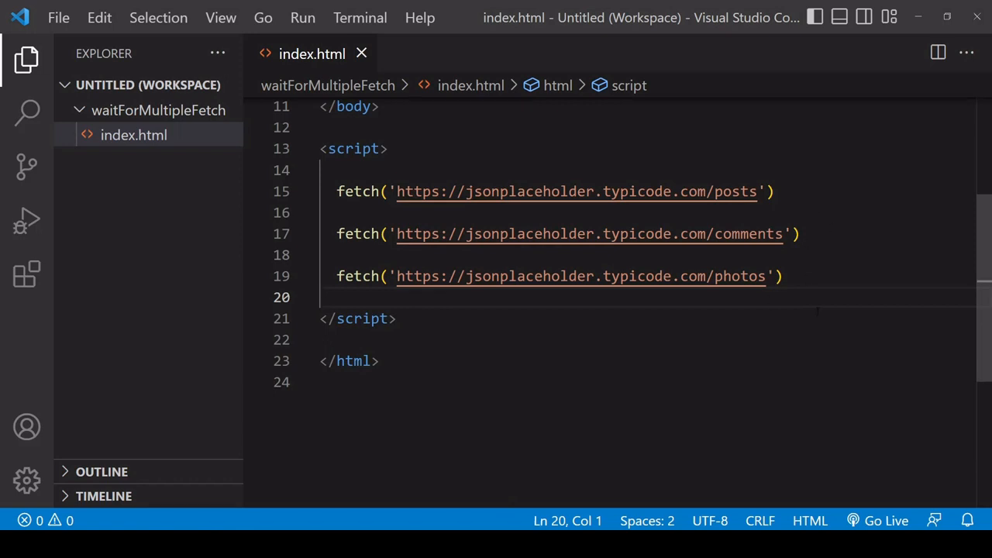
- Wrap the three fetch calls in const array = [...] and pass it to Promise.all(array)
{"action": "type", "text": "const array"}
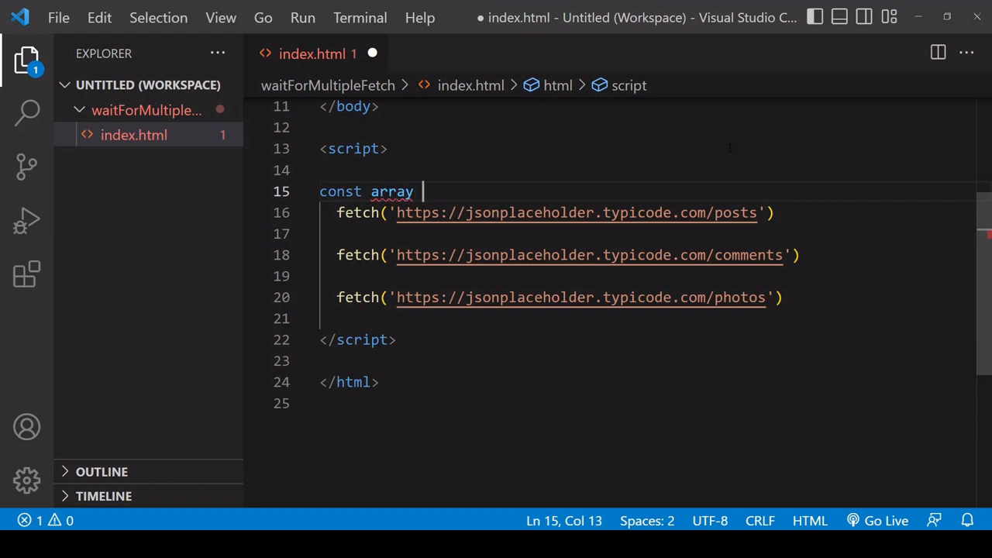
{"action": "type", "text": "= ["}
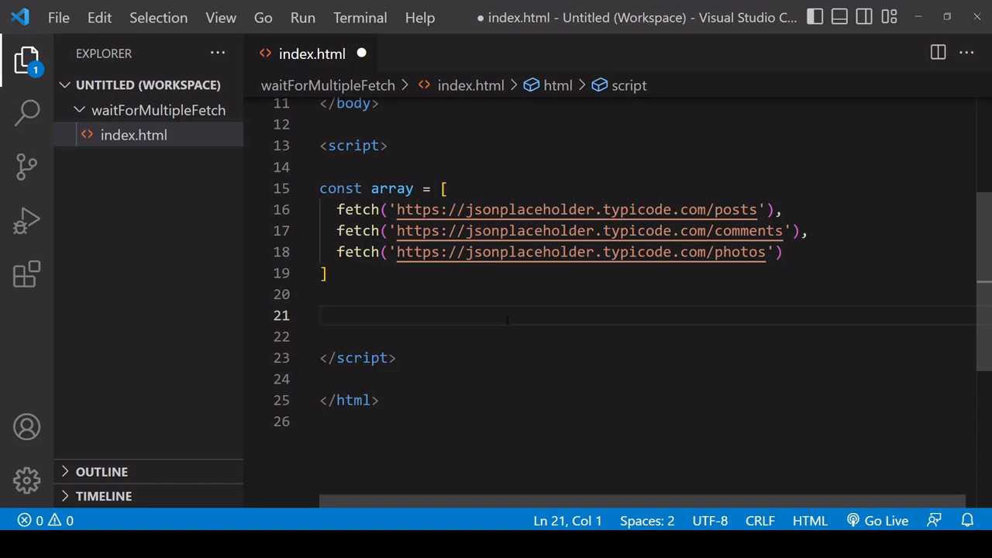
{"action": "type", "text": "P"}
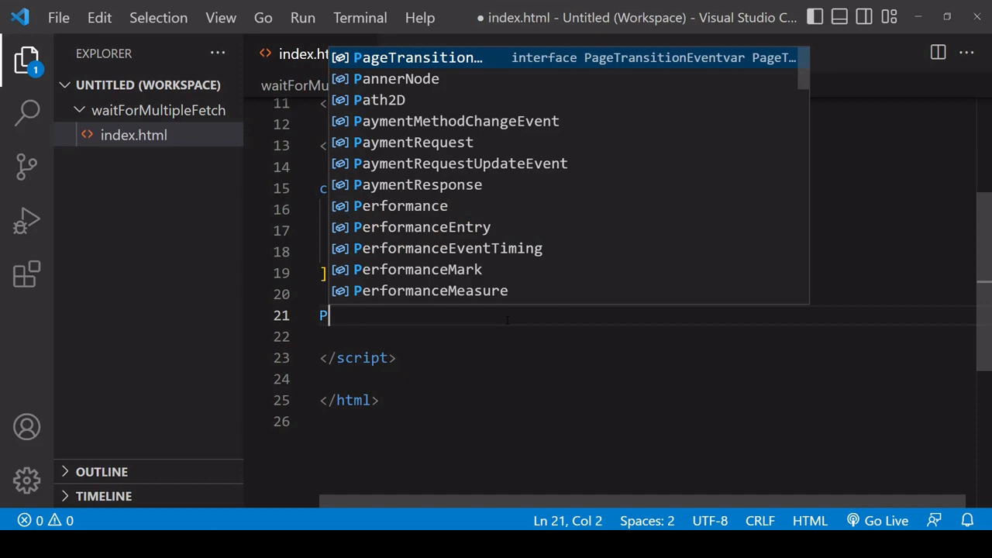
{"action": "type", "text": "romise.all("}
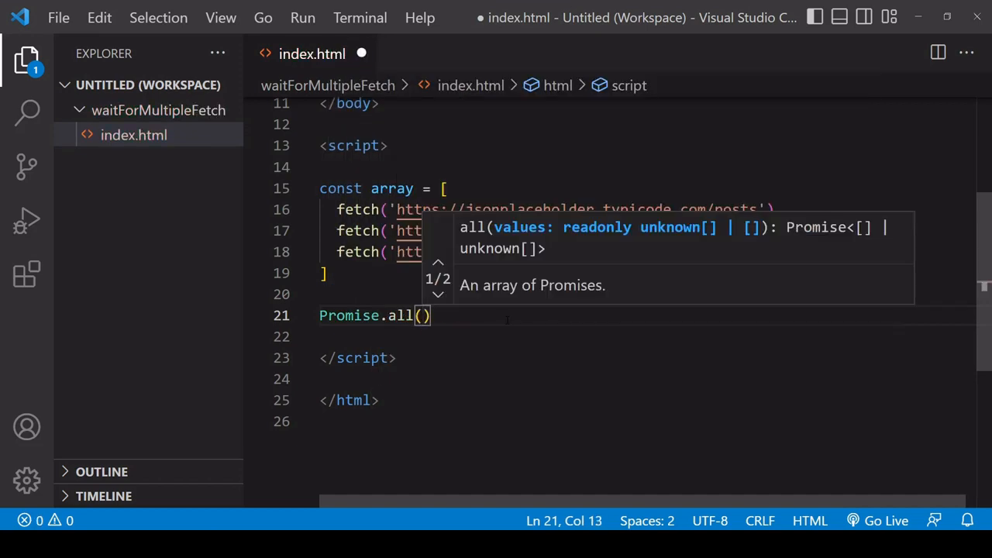
{"action": "type", "text": "array"}
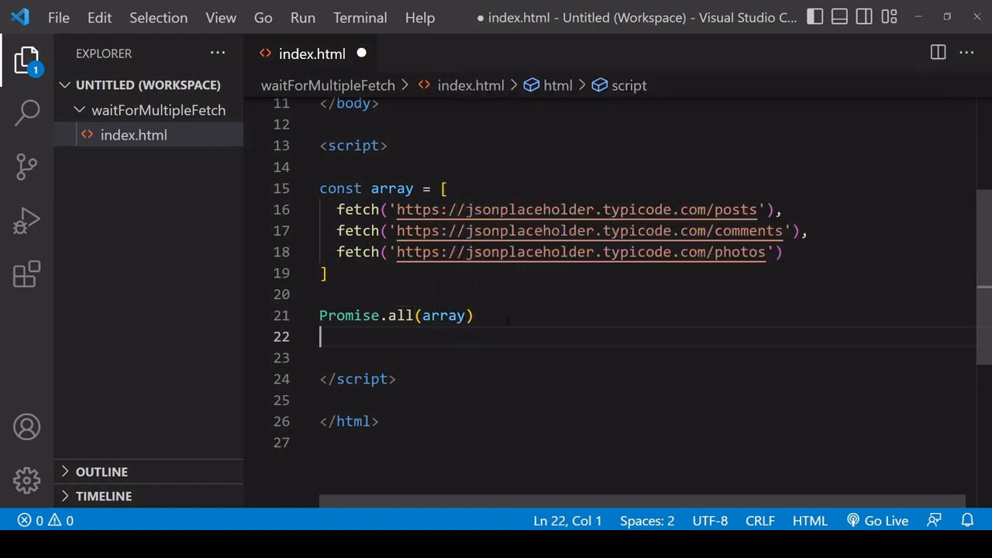
- Chain .then((res) => console.log(res)) onto Promise.all(array) and check the browser output
{"action": "double_click", "coordinate": [349, 316]}
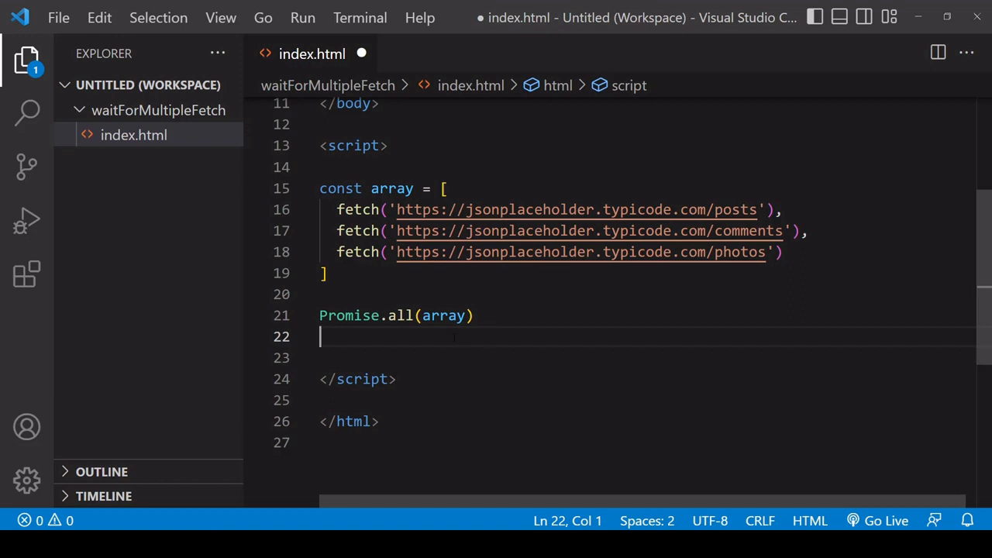
{"action": "type", "text": ".then("}
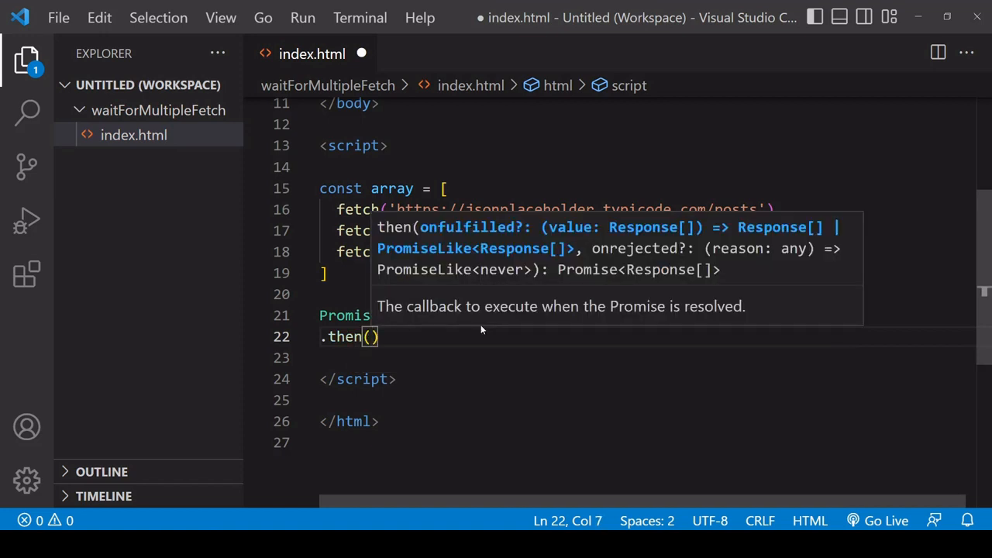
{"action": "type", "text": "(res"}
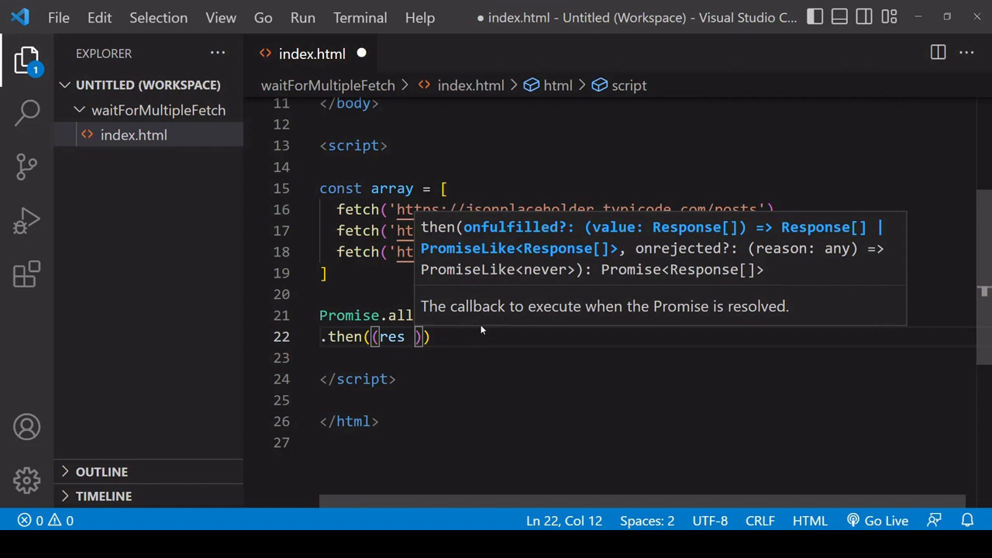
{"action": "type", "text": "=> console."}
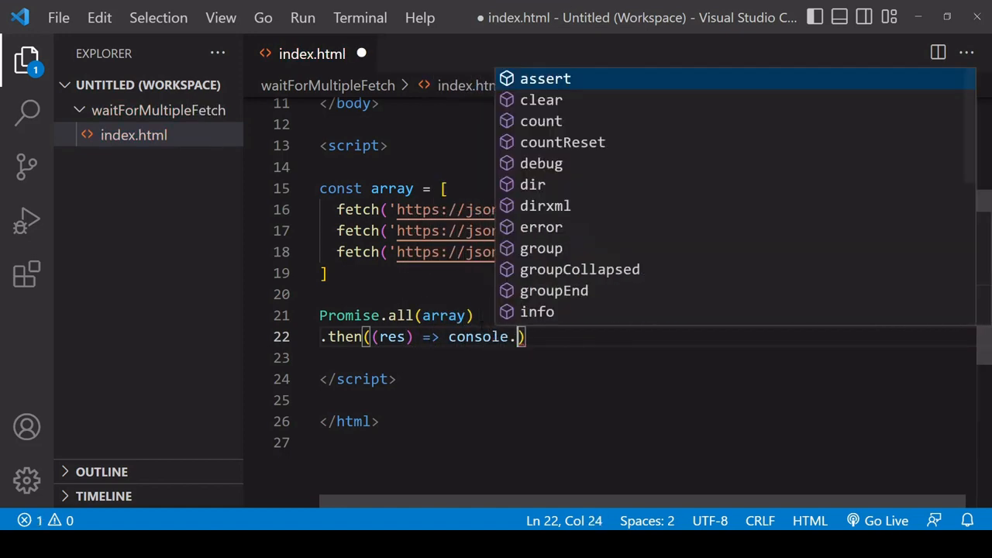
{"action": "type", "text": "log(res)"}
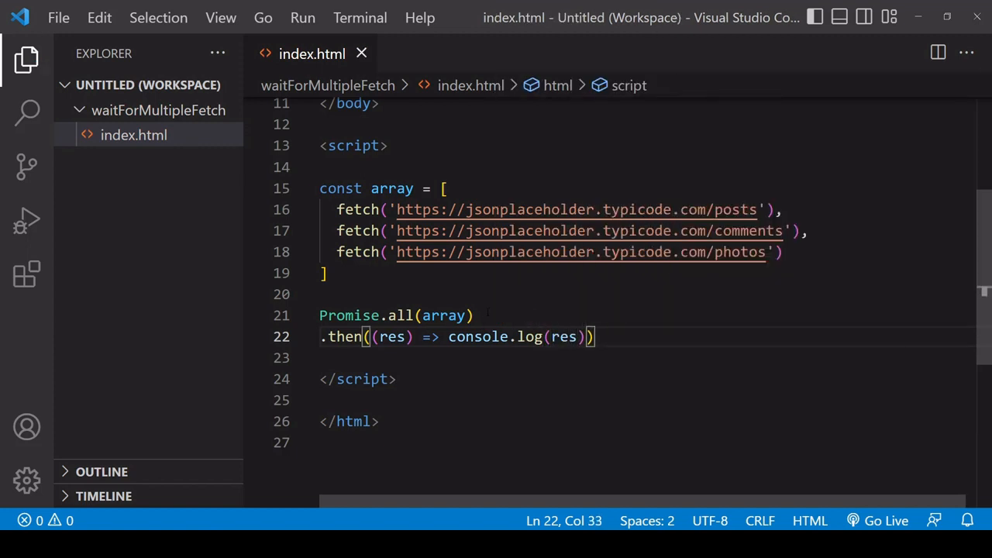
{"action": "left_click", "coordinate": [877, 521]}
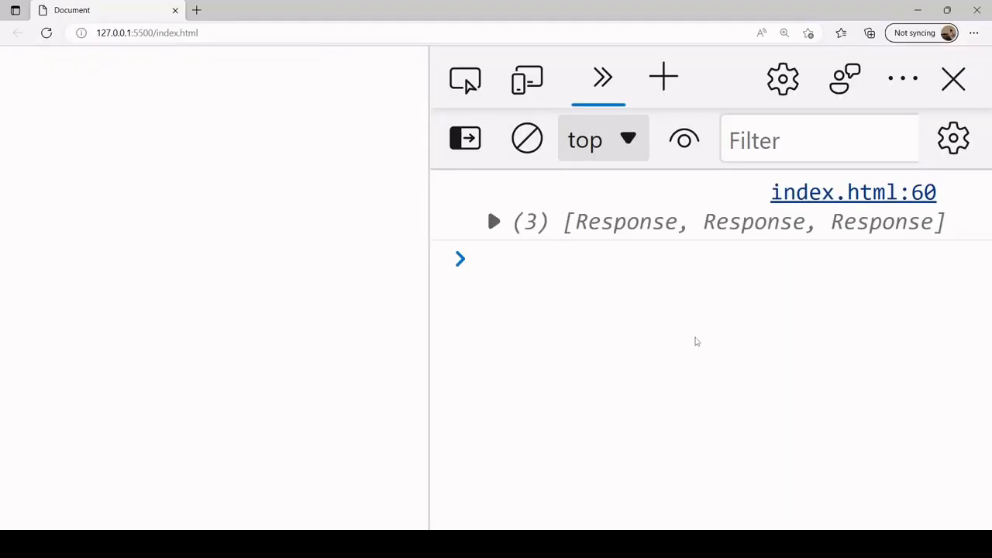
{"action": "mouse_move", "coordinate": [493, 229]}
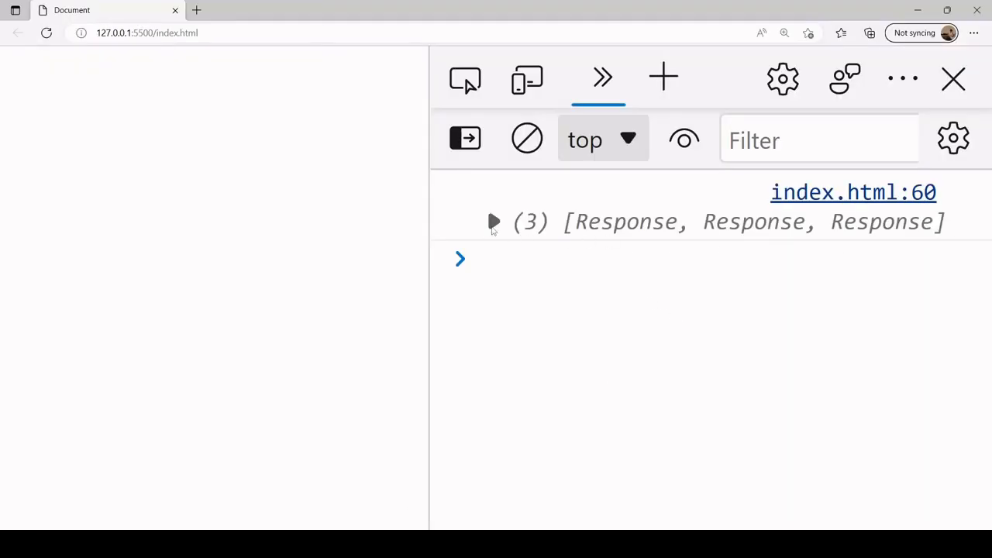
- Expand the logged array and its first Response to see status 200, ok true and a ReadableStream body
{"action": "left_click", "coordinate": [492, 223]}
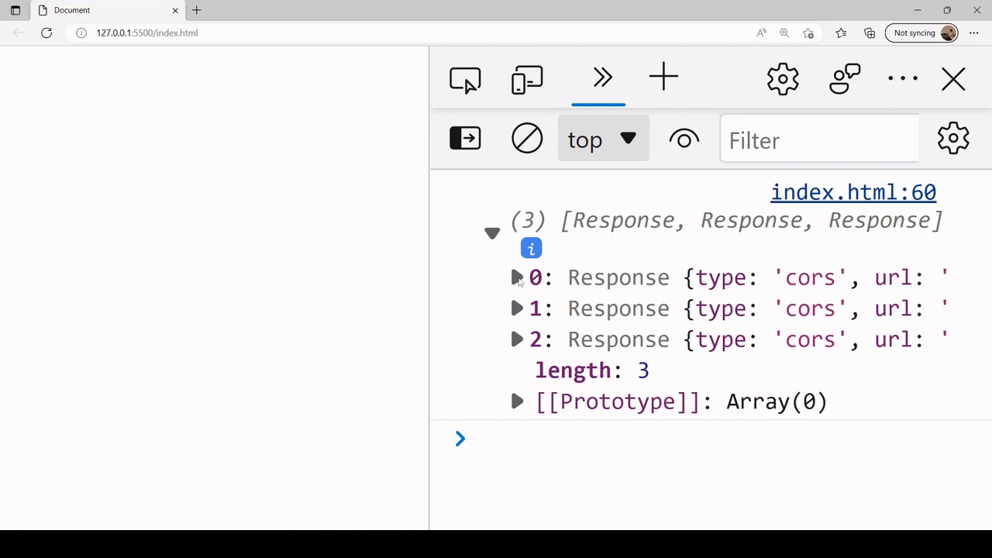
{"action": "left_click", "coordinate": [517, 276]}
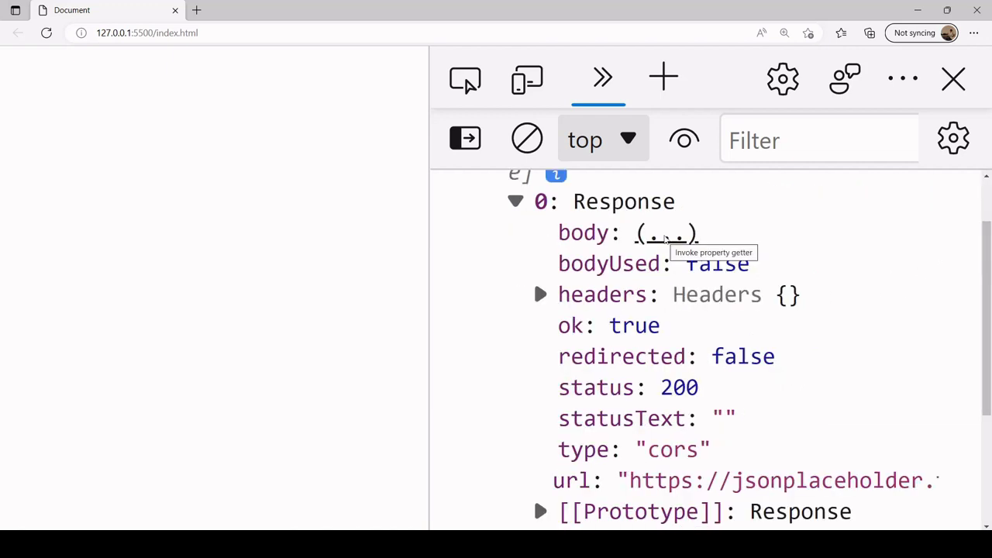
{"action": "left_click", "coordinate": [665, 232]}
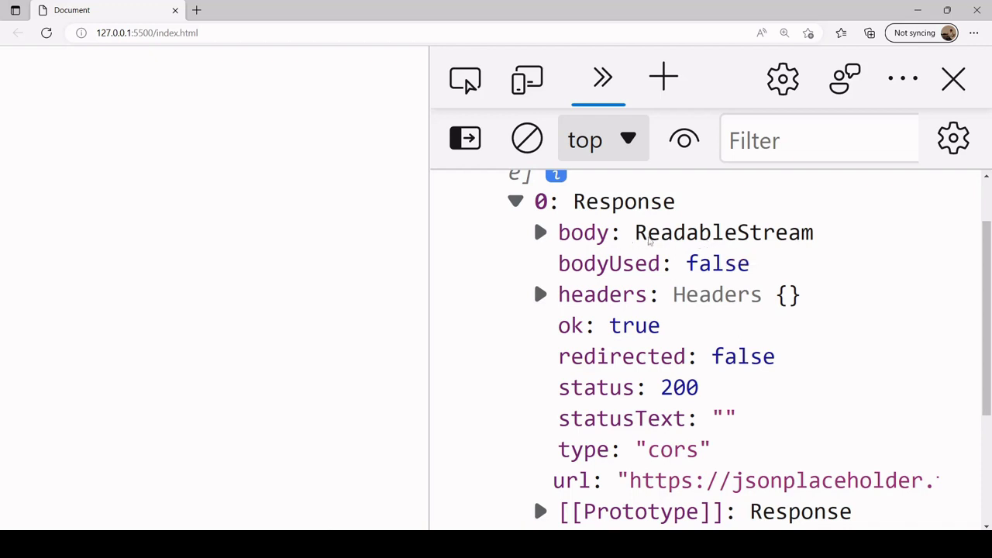
{"action": "mouse_move", "coordinate": [917, 7]}
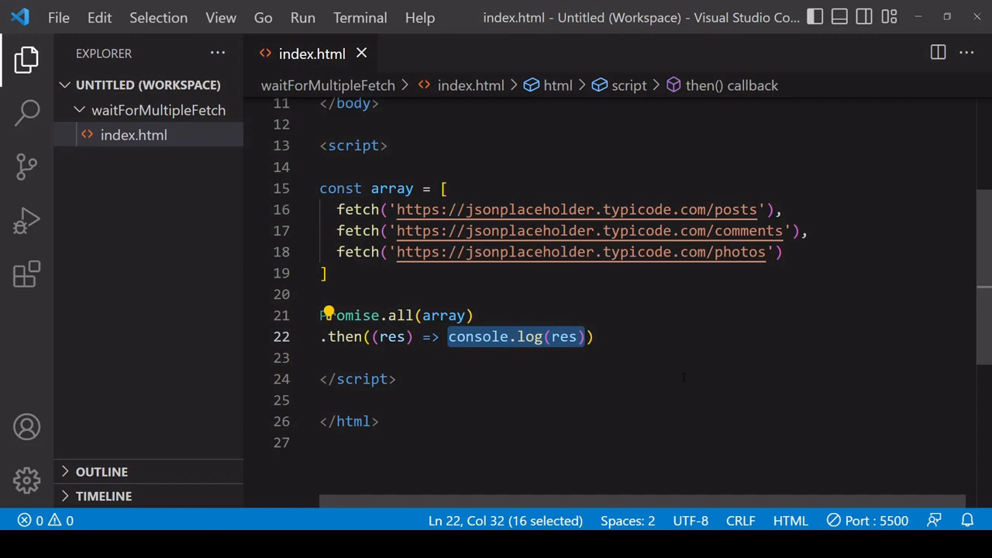
- Return a nested Promise.all mapping each response with item => item.json() inside the .then
{"action": "type", "text": "{"}
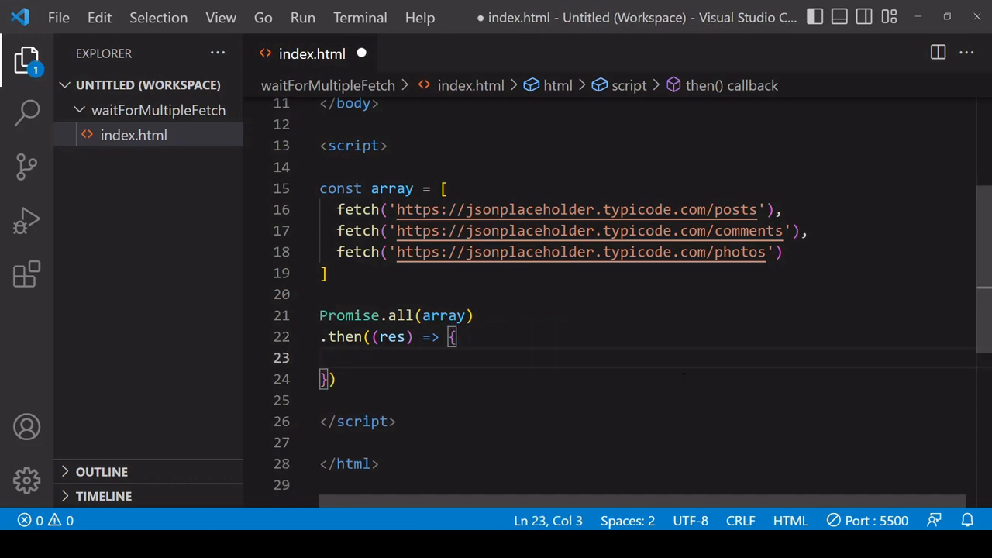
{"action": "type", "text": "Promise."}
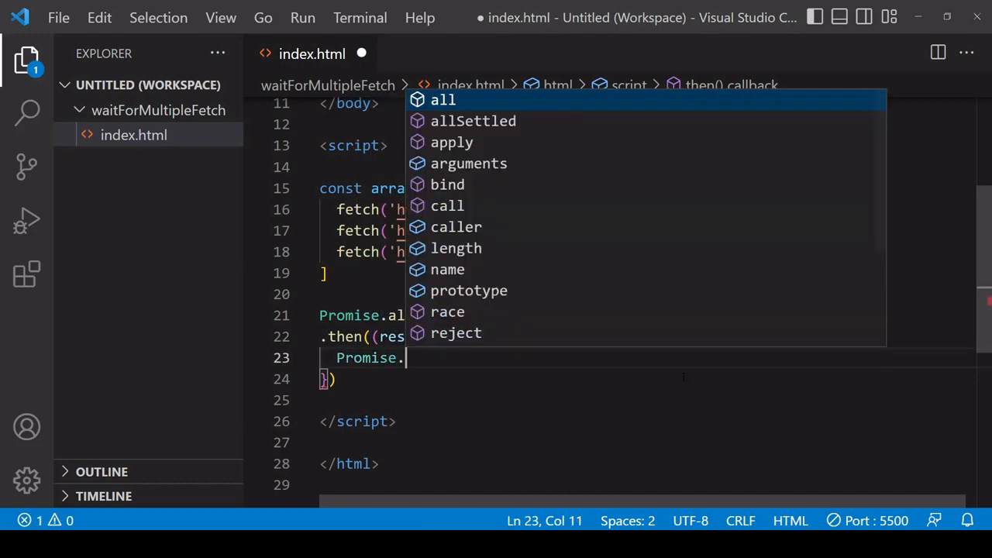
{"action": "type", "text": "all();"}
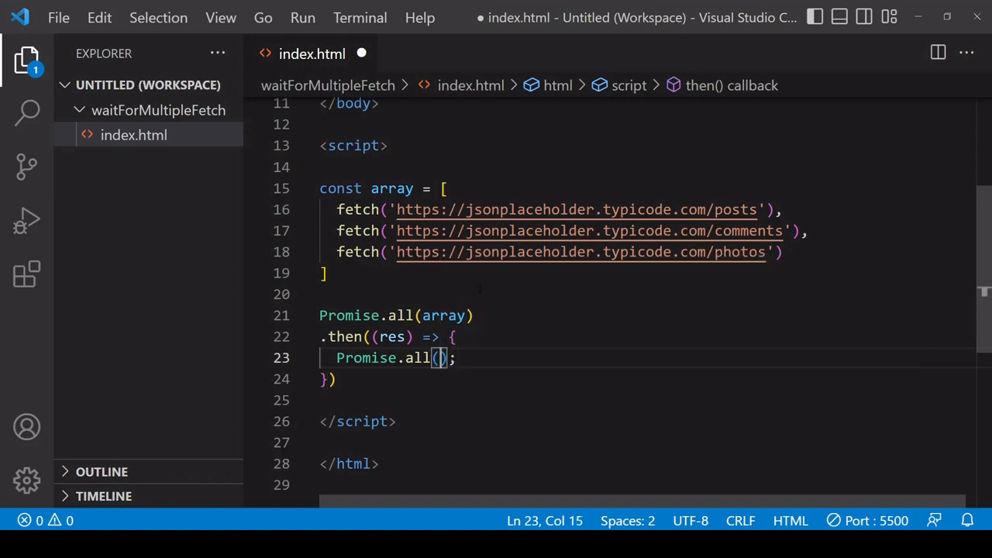
{"action": "type", "text": "res.map"}
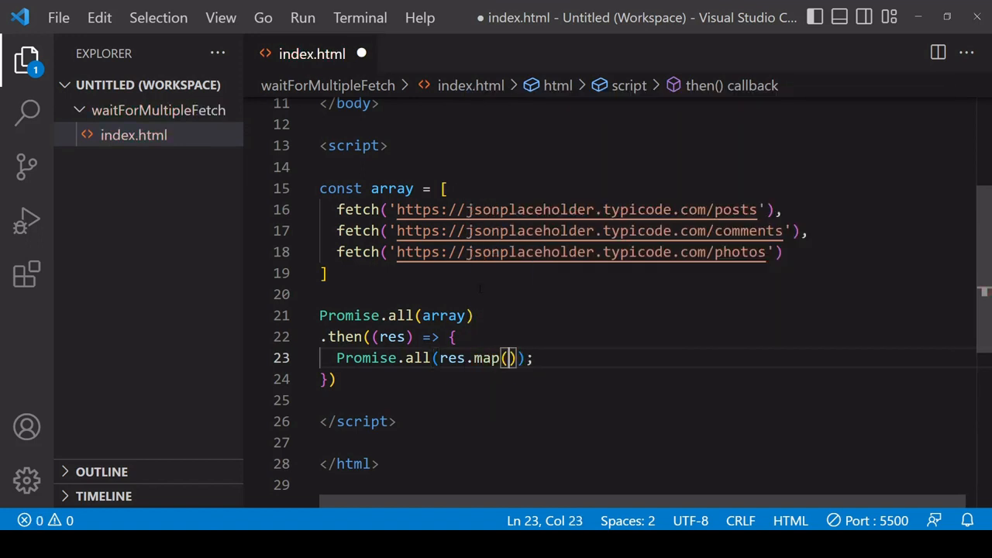
{"action": "type", "text": "("}
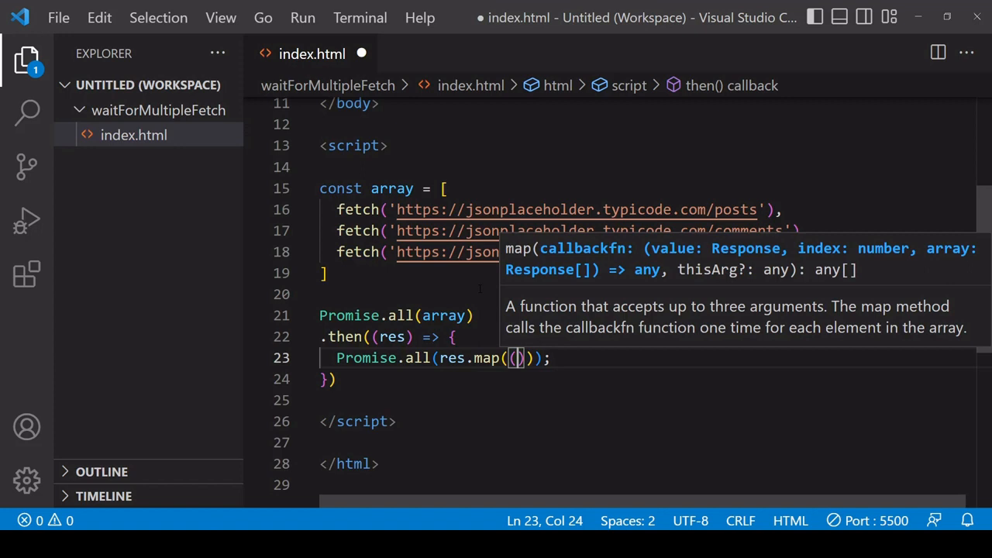
{"action": "type", "text": ") =>"}
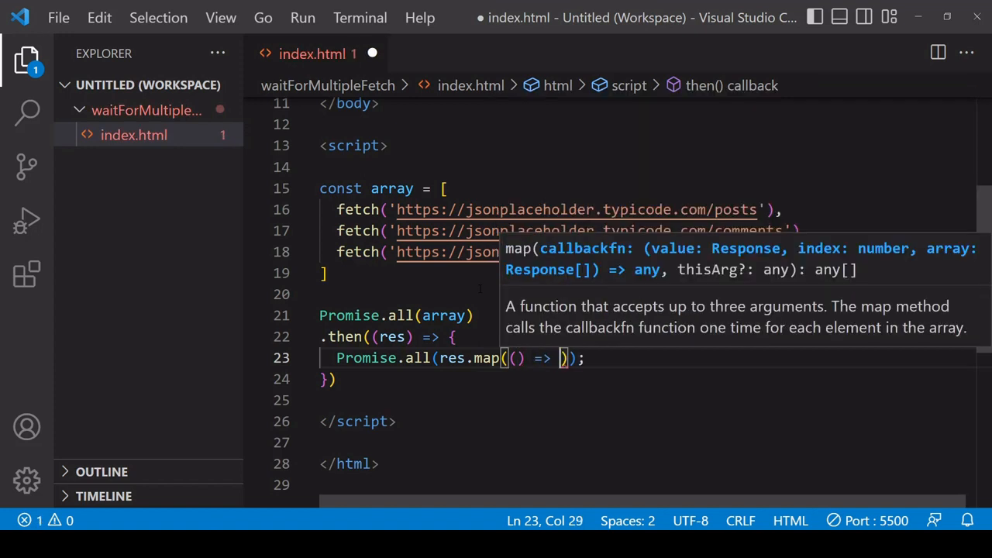
{"action": "type", "text": "{"}
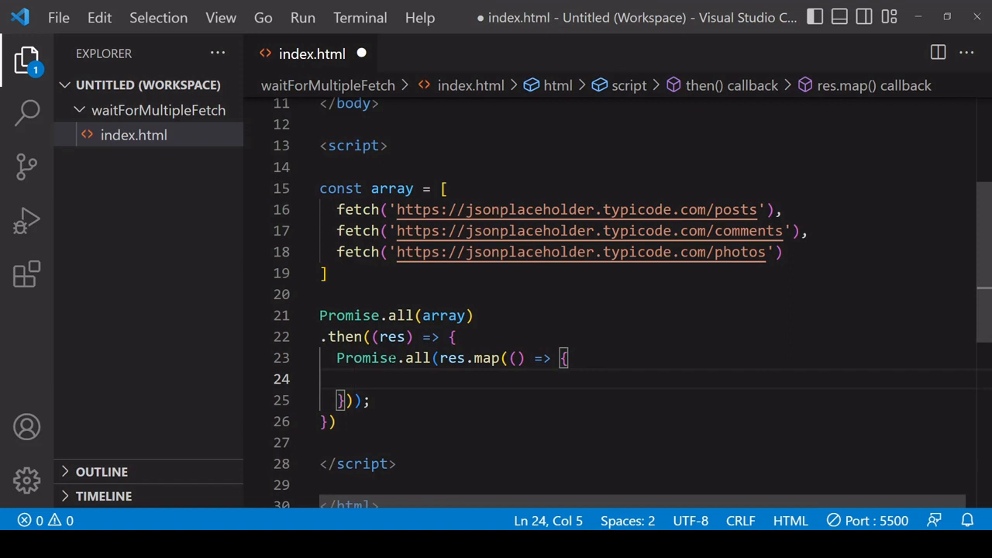
{"action": "type", "text": "return"}
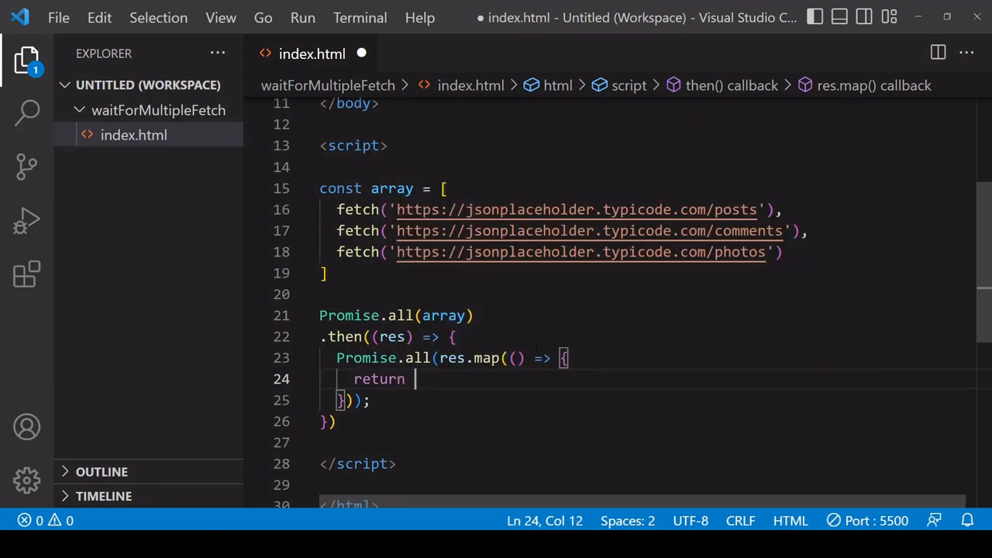
{"action": "type", "text": "item"}
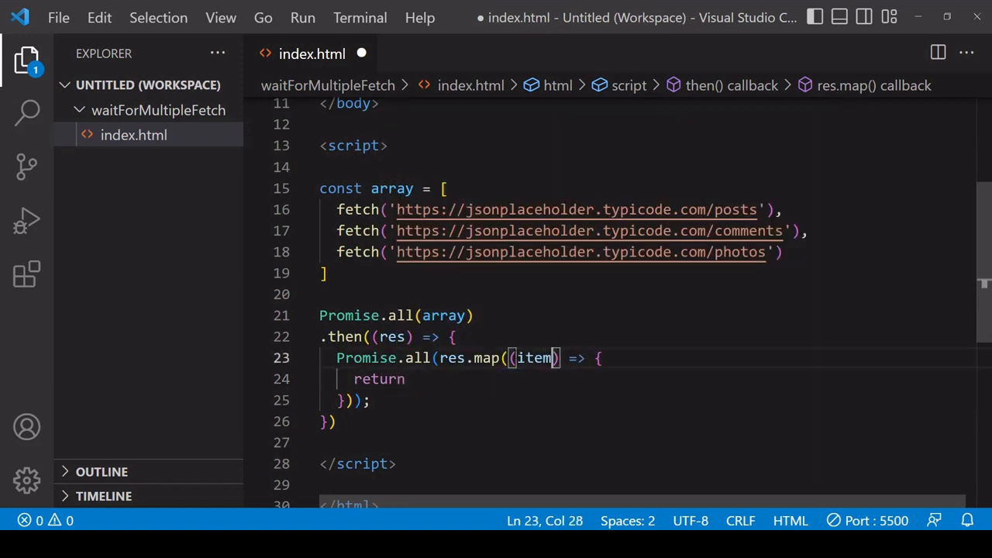
{"action": "type", "text": "i"}
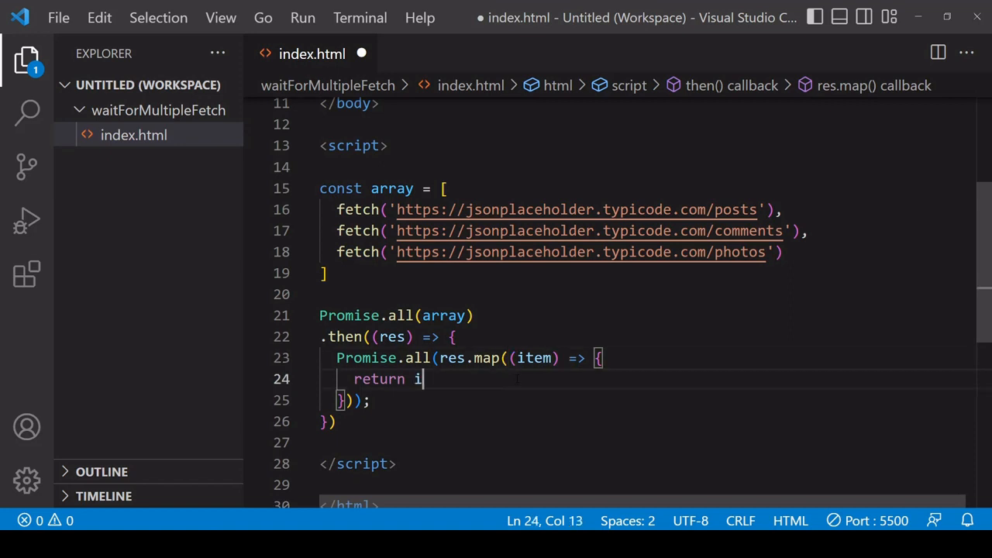
{"action": "type", "text": "tem.json"}
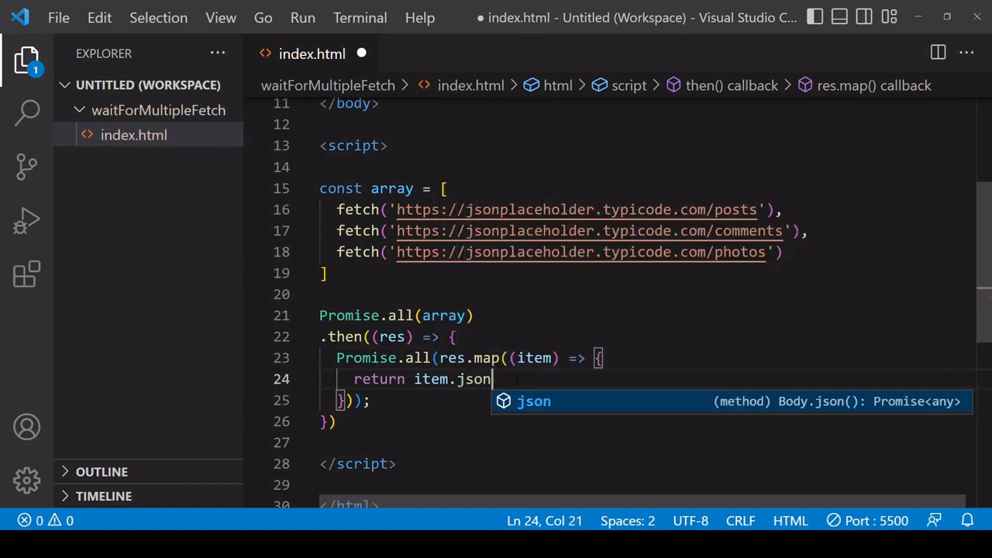
{"action": "type", "text": "();"}
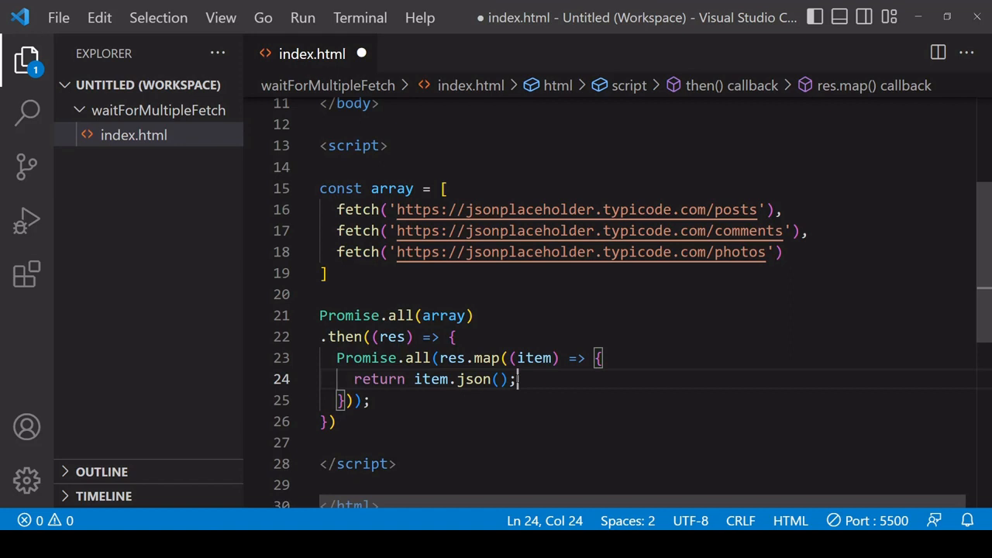
{"action": "mouse_move", "coordinate": [390, 337]}
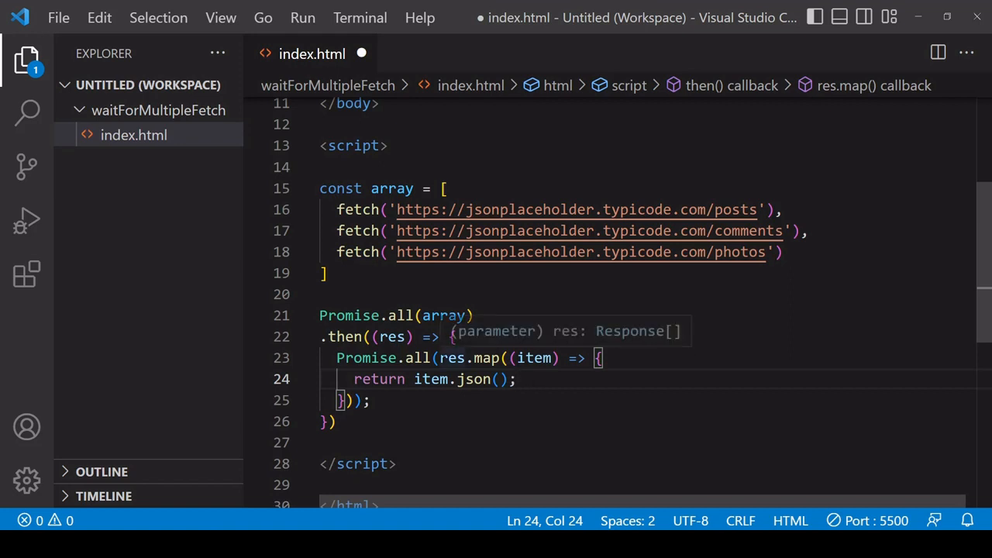
- Chain .then(data => console.log(data)) after the inner Promise.all of parsed JSON
{"action": "double_click", "coordinate": [468, 356]}
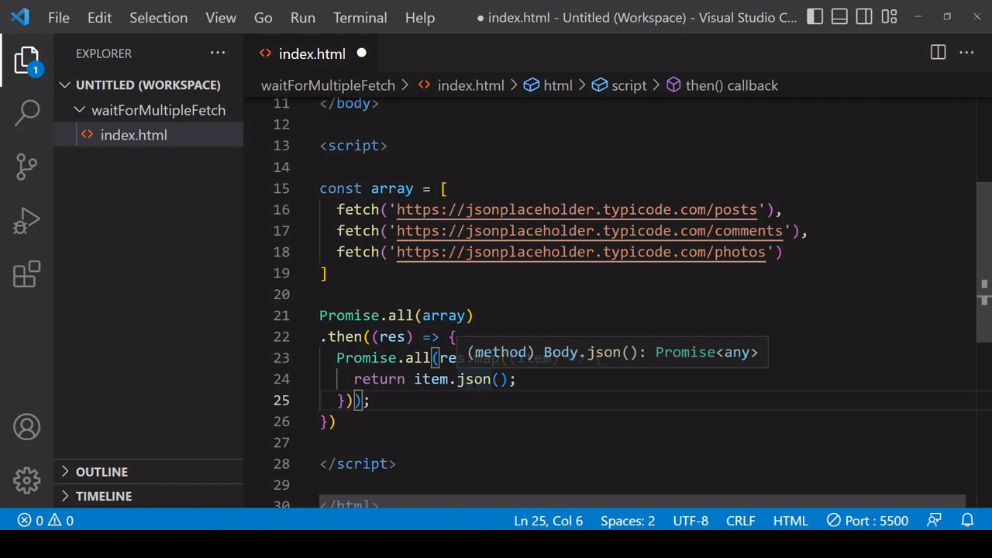
{"action": "key", "text": "Enter"}
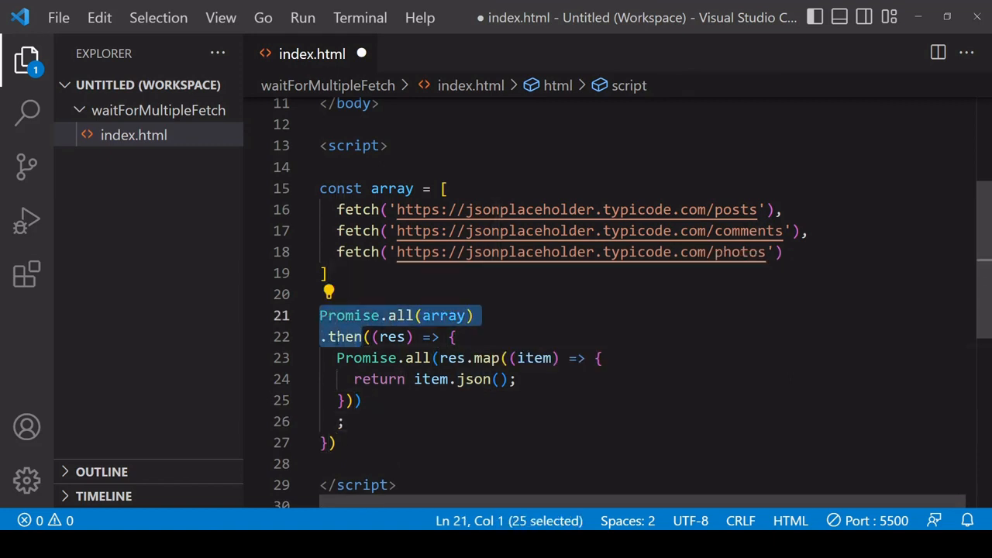
{"action": "type", "text": ".th"}
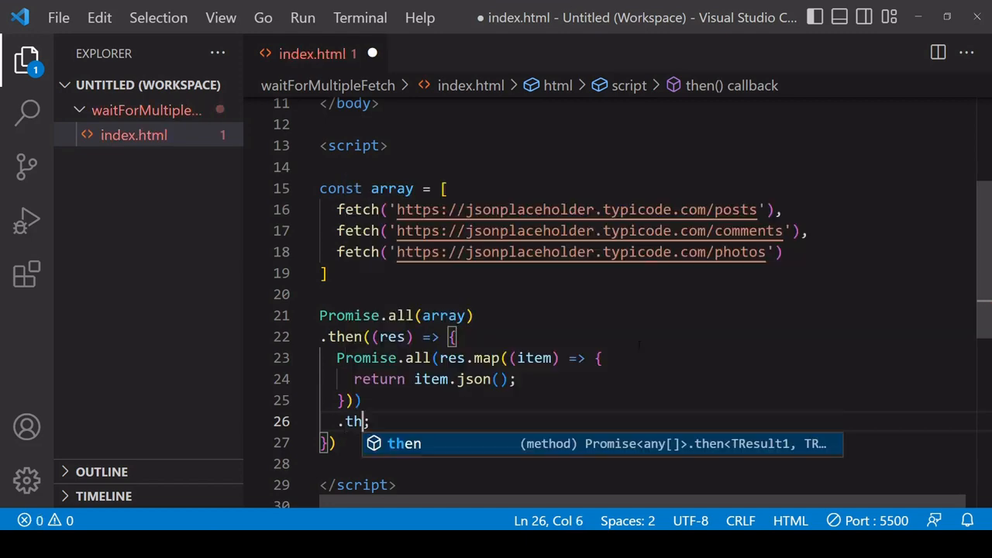
{"action": "type", "text": "en(data => console.log("}
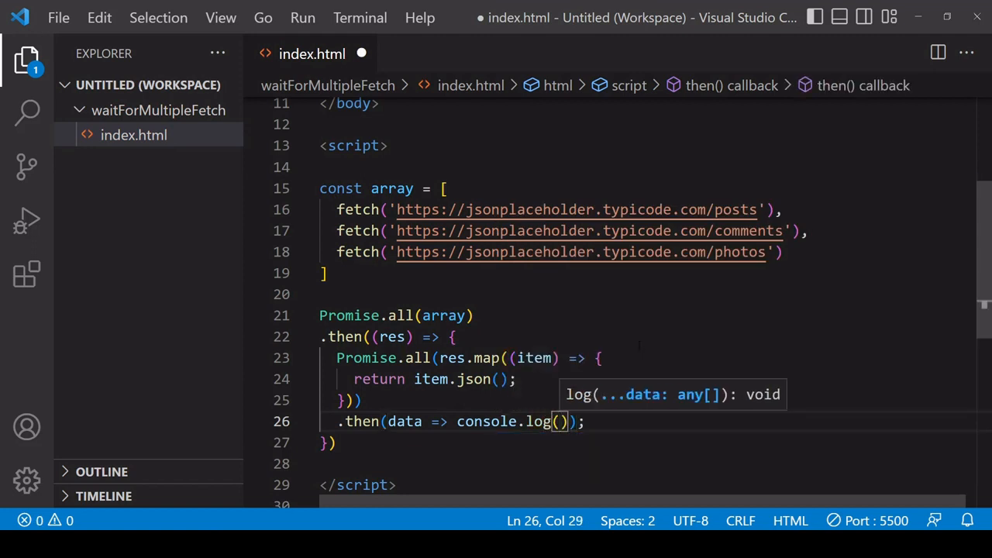
{"action": "type", "text": "data"}
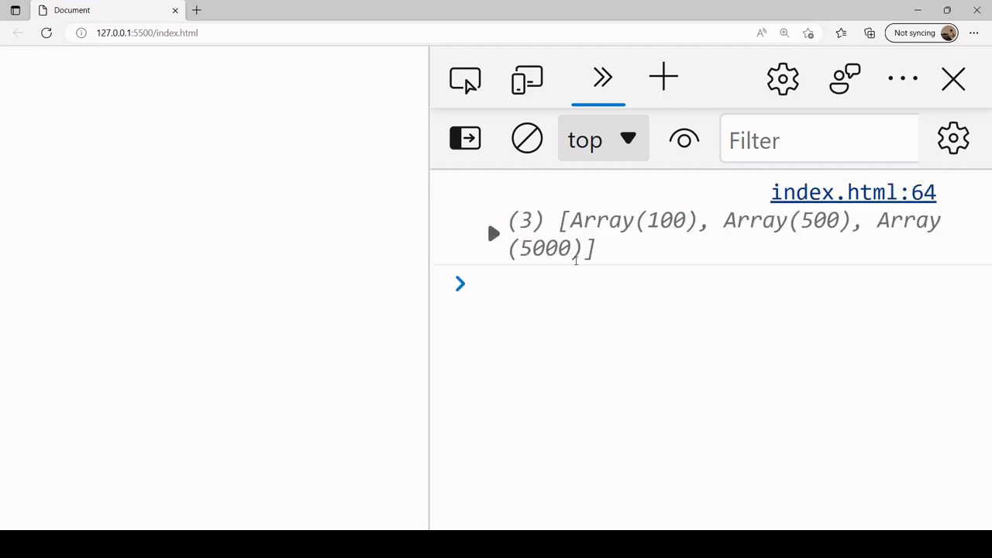
- Expand the logged array in Edge's console showing three arrays of 100, 500 and 5000 items
{"action": "left_click", "coordinate": [492, 233]}
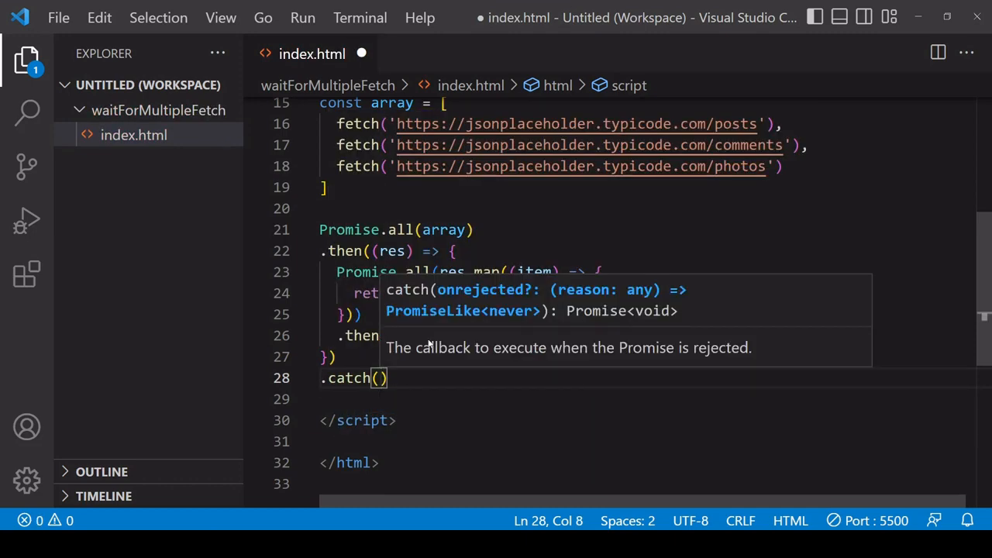
- Give the .catch a handler e => console.log("Multiple fetch failed")
{"action": "type", "text": "e =>"}
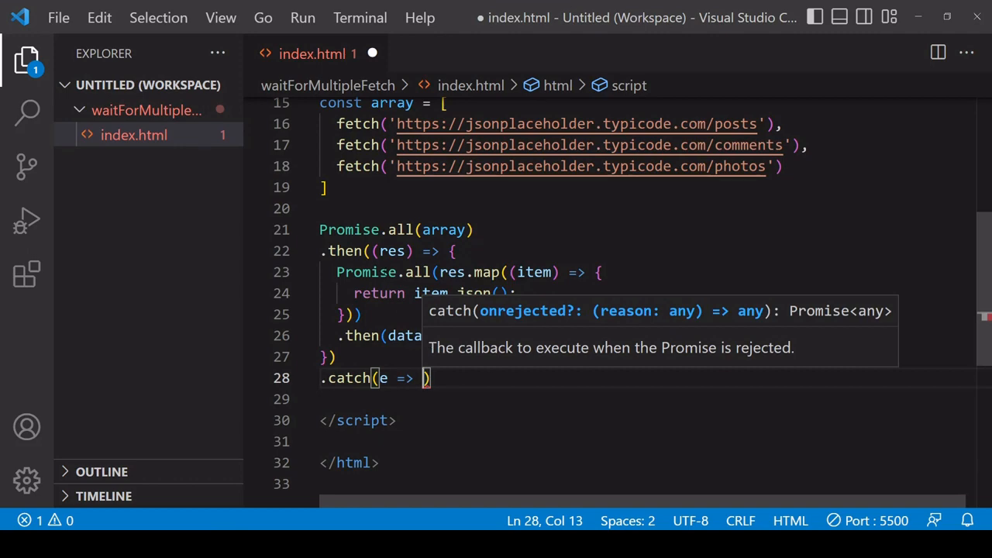
{"action": "type", "text": "console.l"}
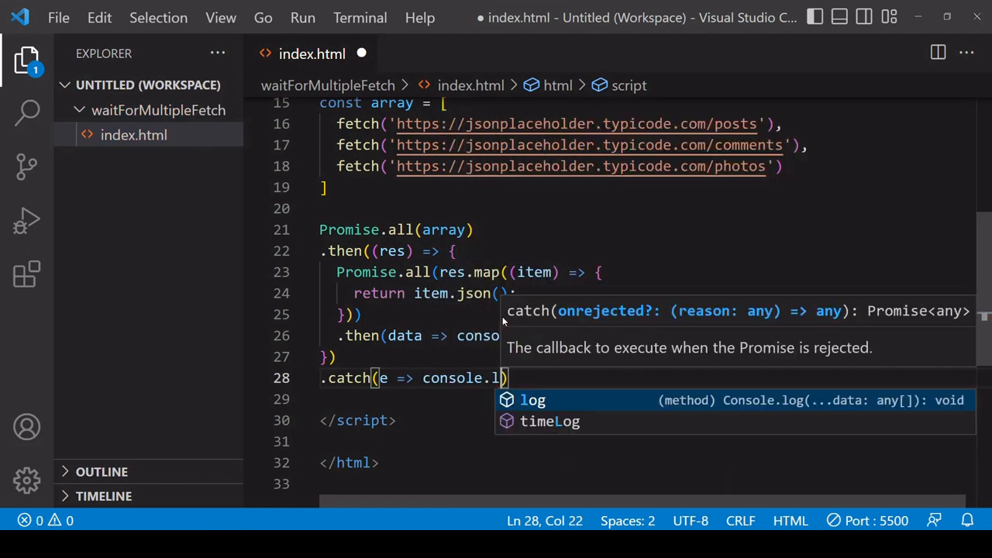
{"action": "type", "text": "og(\"\")"}
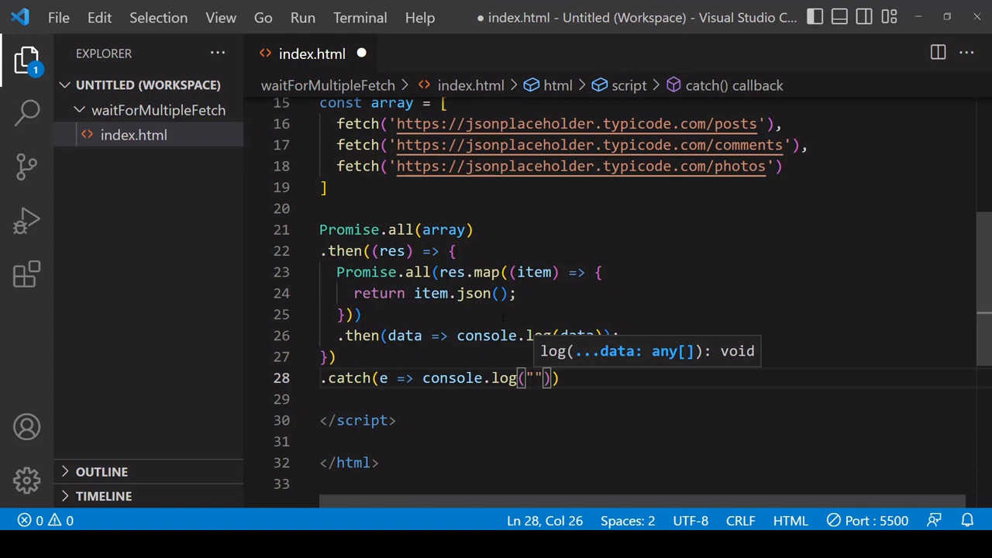
{"action": "type", "text": "M"}
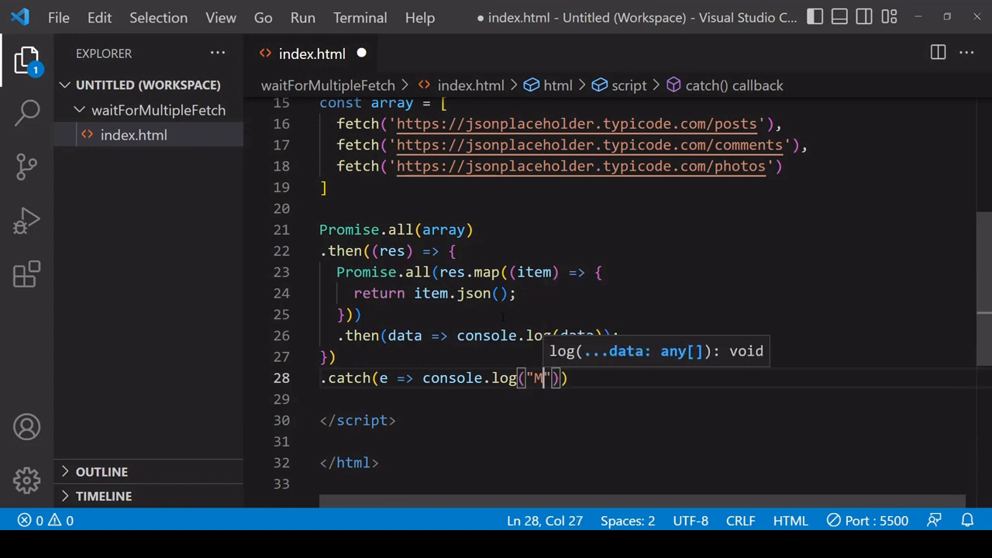
{"action": "type", "text": "ultiple fetch f"}
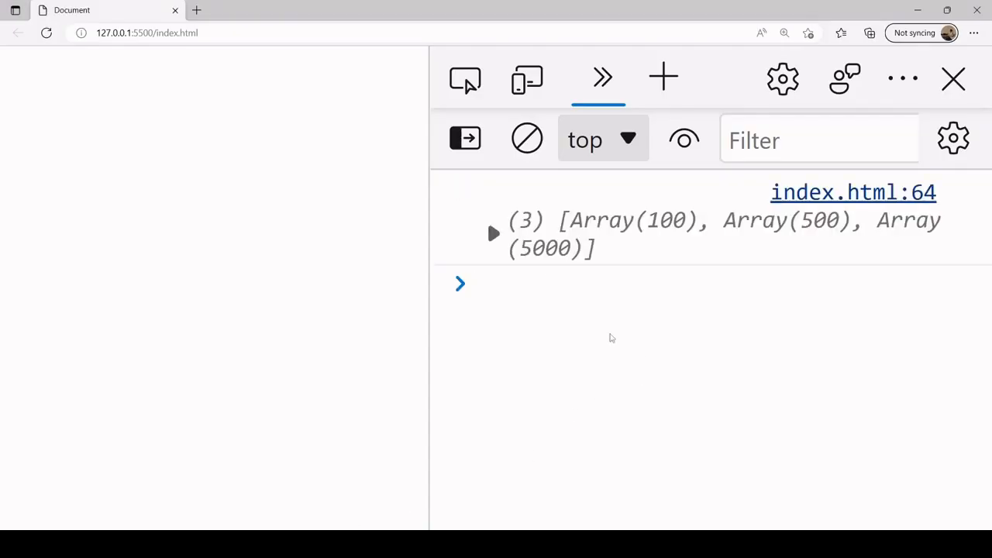
{"action": "left_click", "coordinate": [492, 233]}
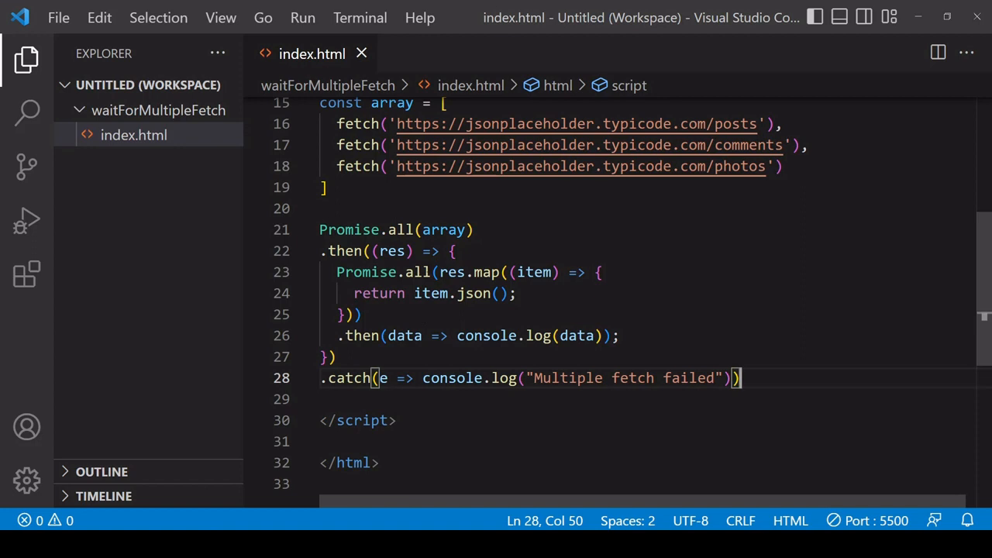
{"action": "mouse_move", "coordinate": [349, 229]}
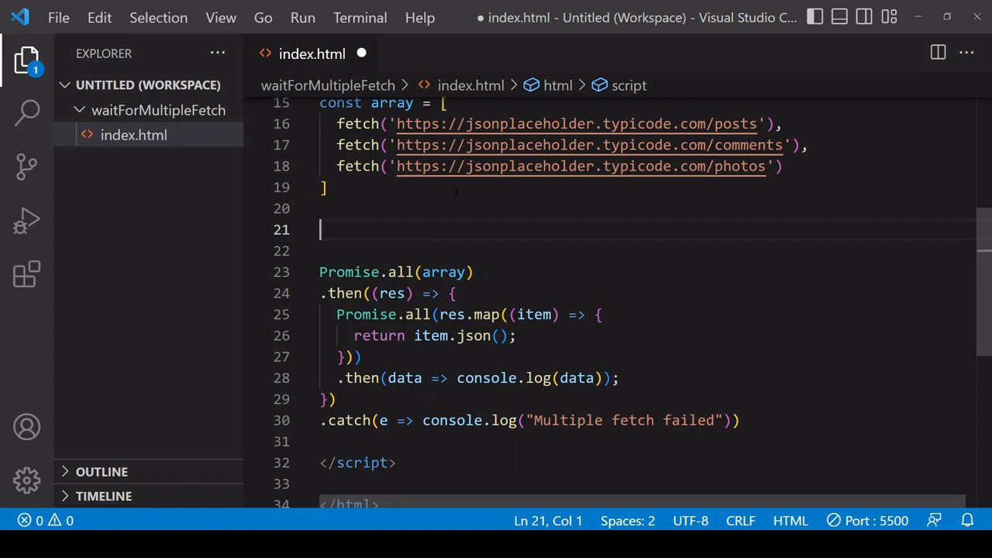
- Write async function main() with const res = await Promise.all(array) and const data awaiting the JSON map
{"action": "type", "text": "async function() {"}
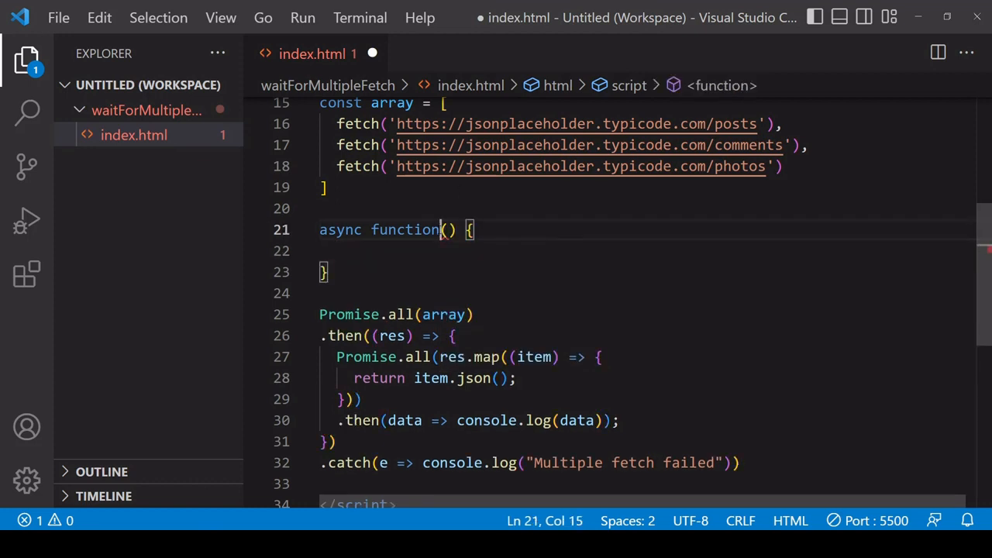
{"action": "type", "text": "main"}
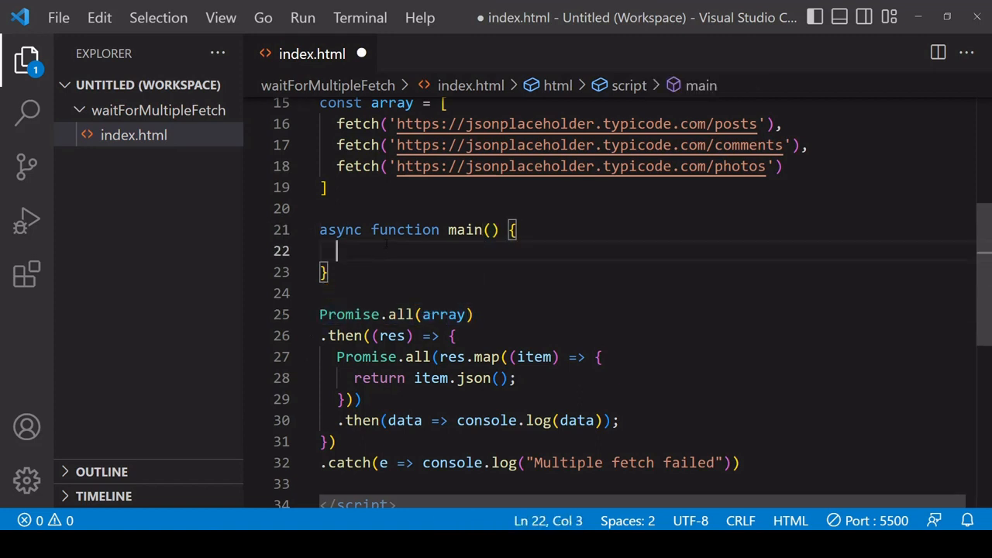
{"action": "type", "text": "await Promise.all(array)"}
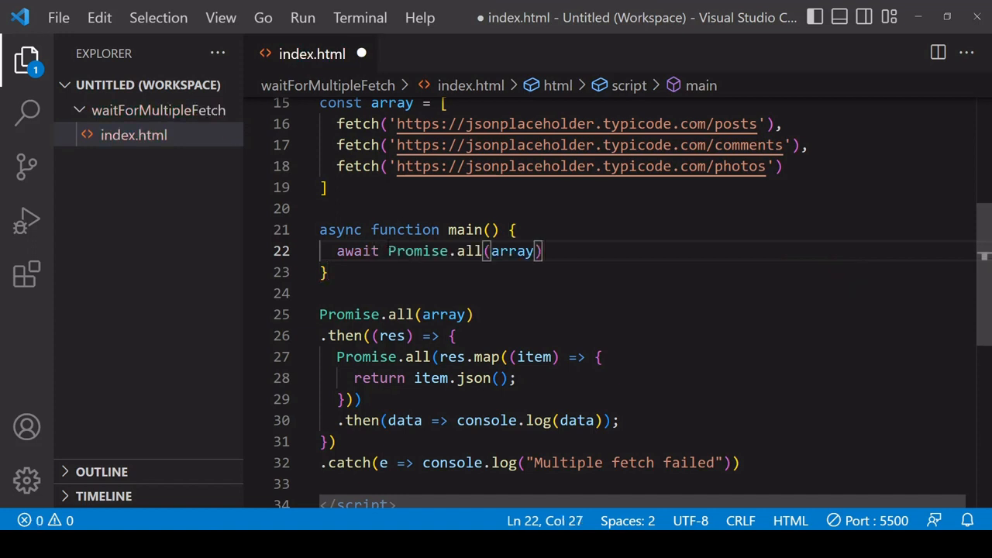
{"action": "type", "text": ";"}
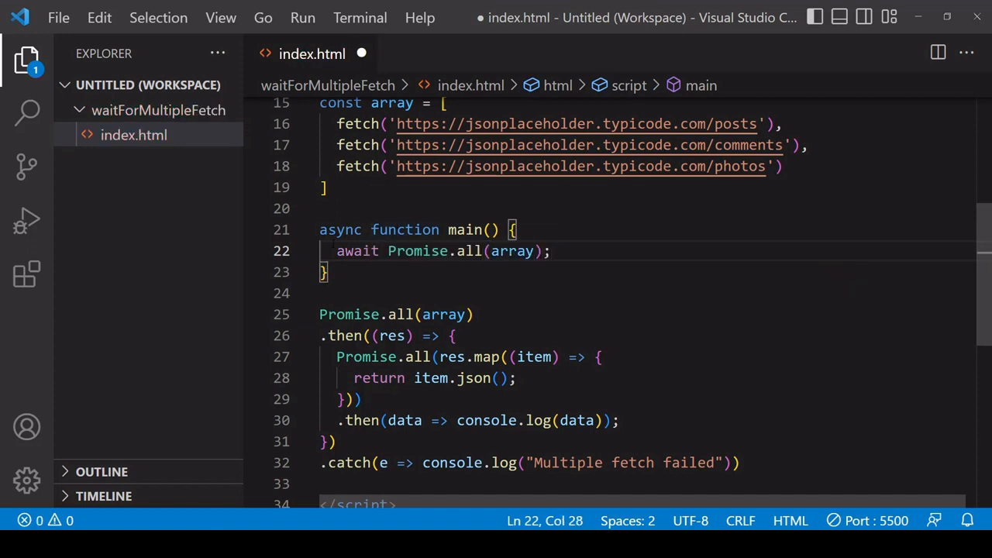
{"action": "type", "text": "const res"}
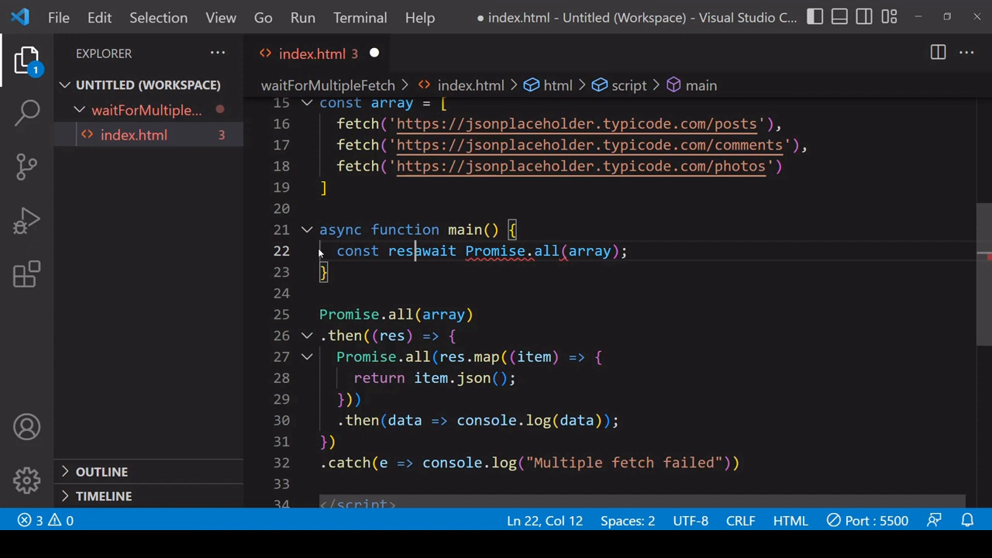
{"action": "type", "text": "="}
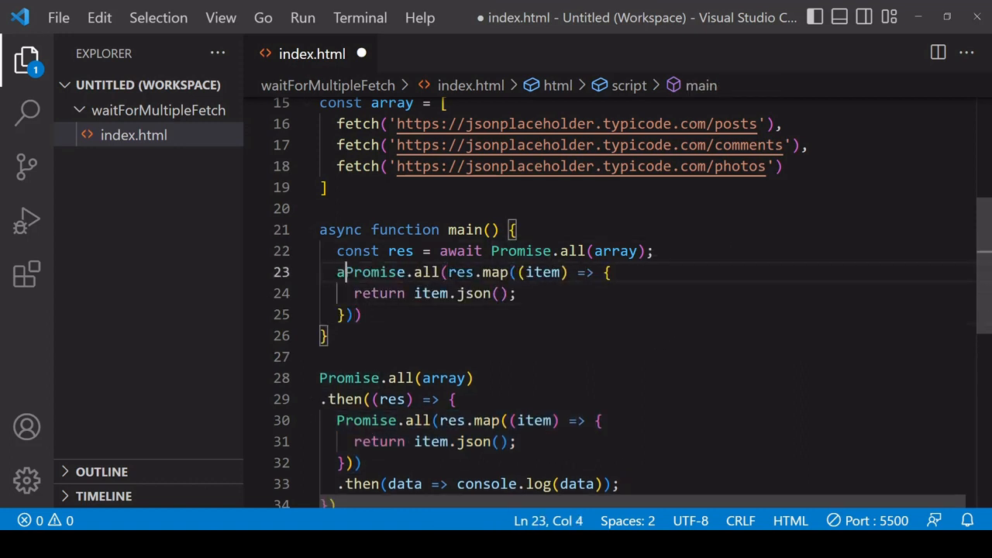
{"action": "type", "text": "wait"}
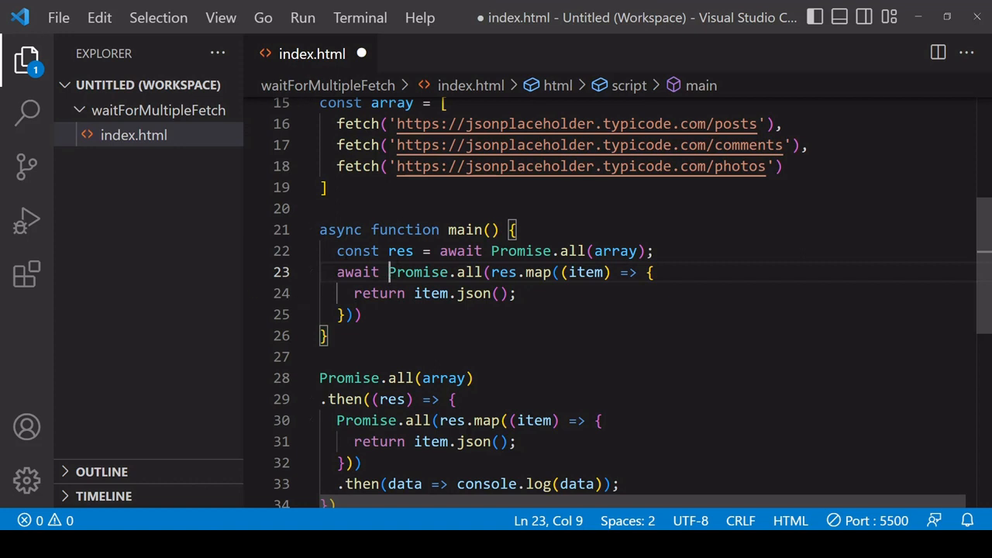
{"action": "type", "text": "const data ="}
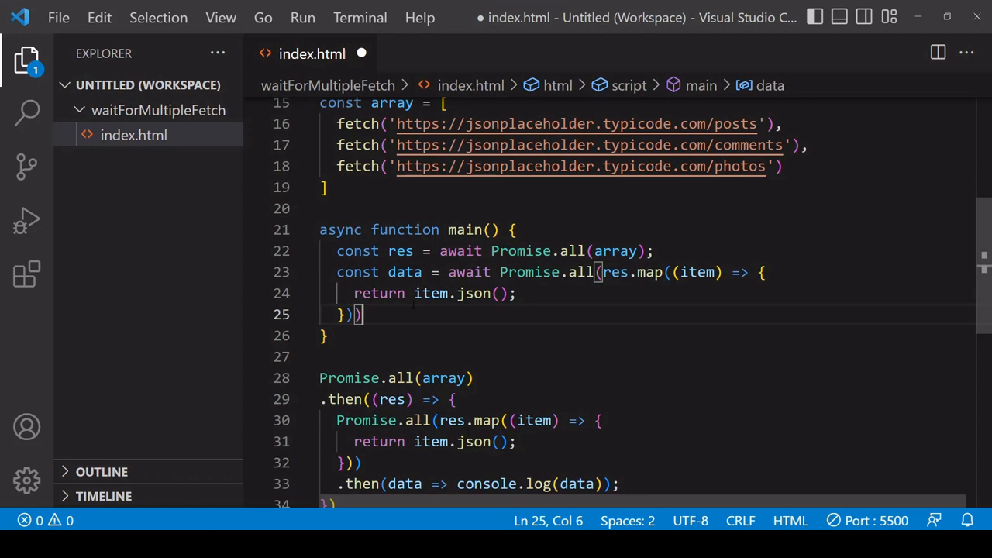
- Log data inside main and call main() below it
{"action": "type", "text": "console.log"}
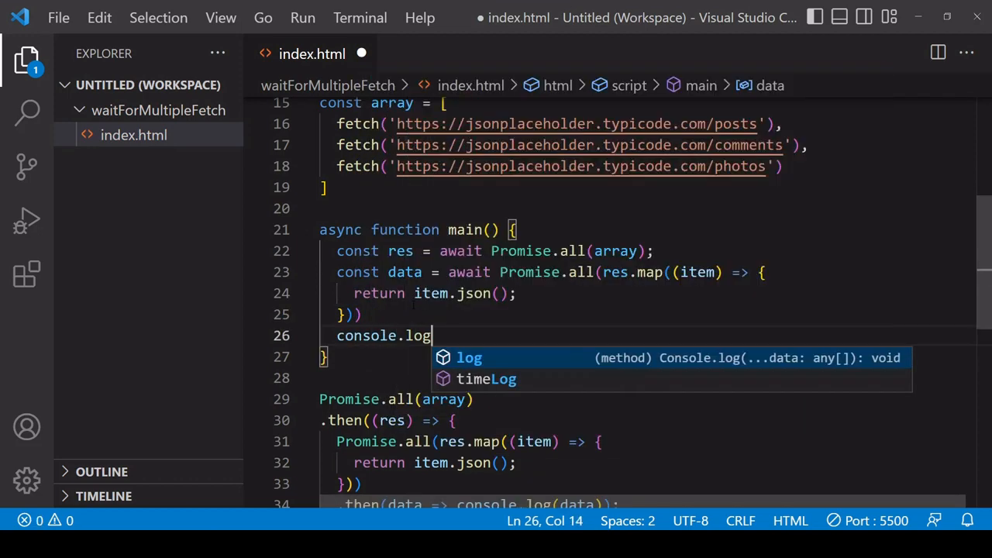
{"action": "type", "text": "(data);"}
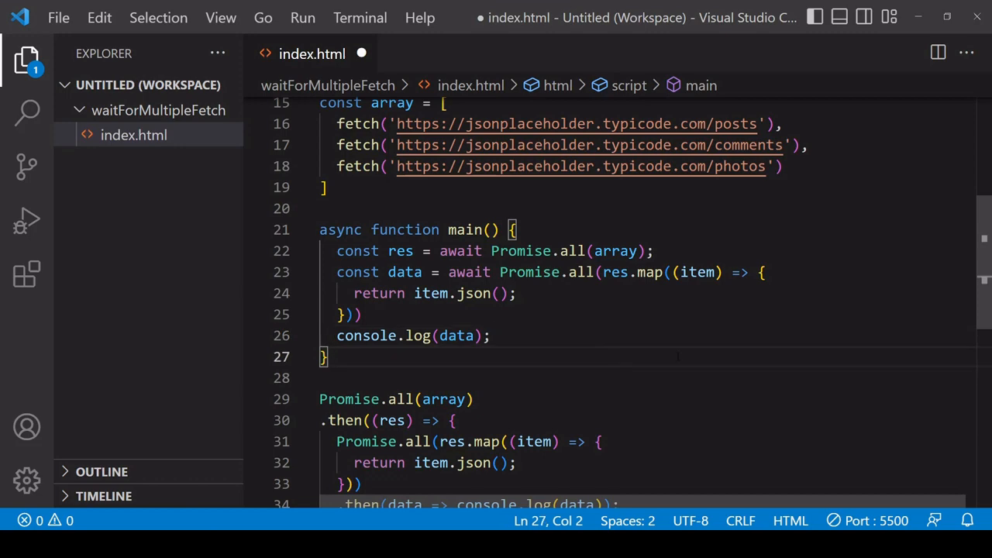
{"action": "type", "text": "main();"}
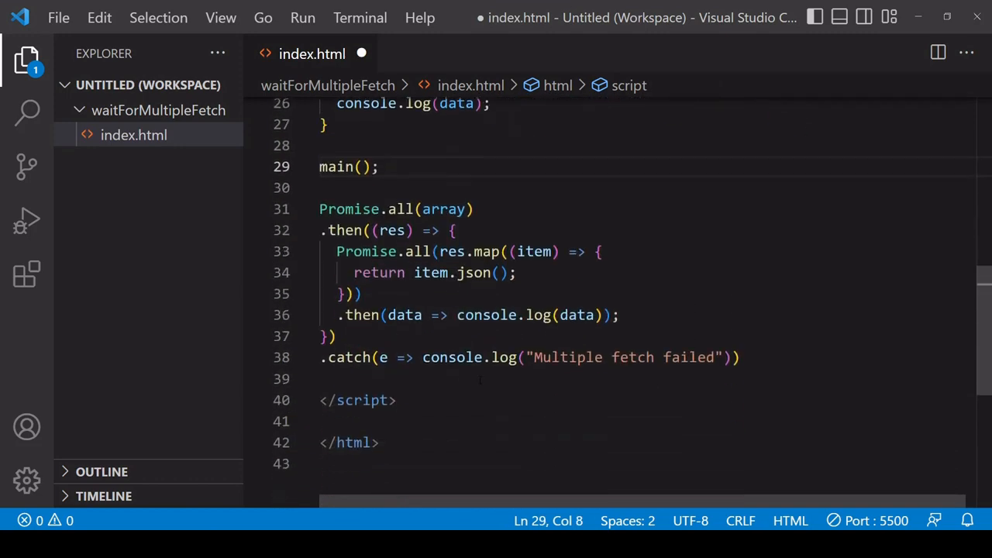
- Comment out the old promise chain and insert a try block inside main
{"action": "left_click_drag", "start_coordinate": [319, 208], "coordinate": [739, 357]}
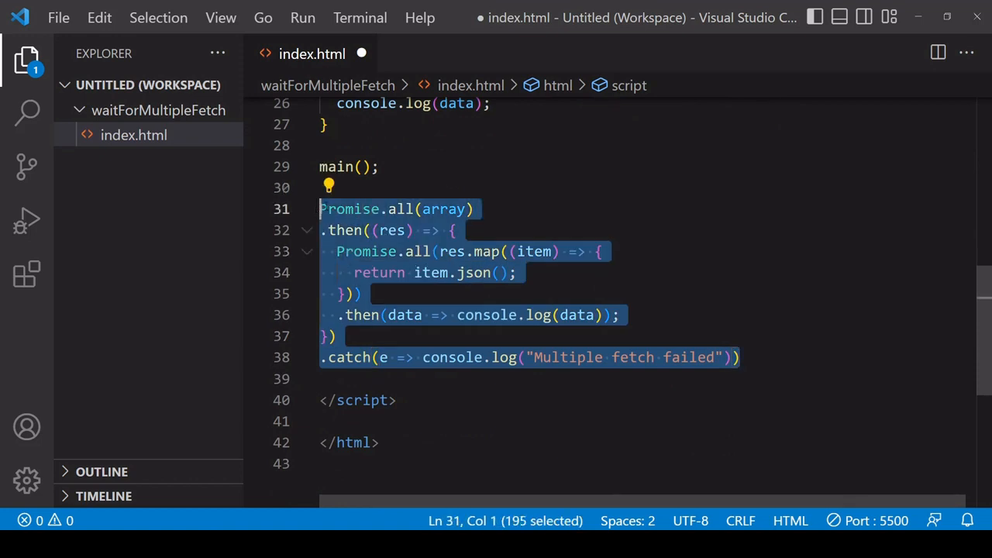
{"action": "key", "text": "ctrl+/"}
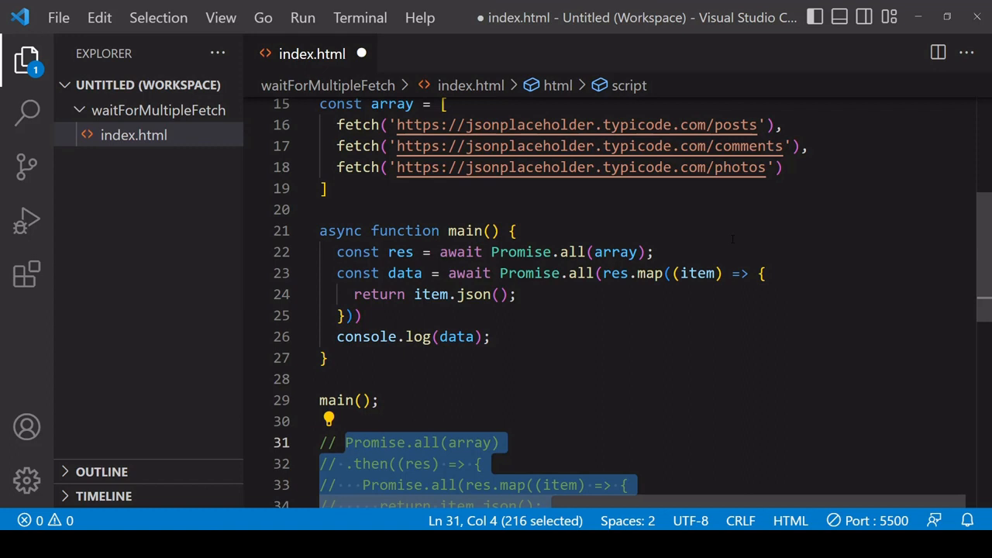
{"action": "type", "text": "tr"}
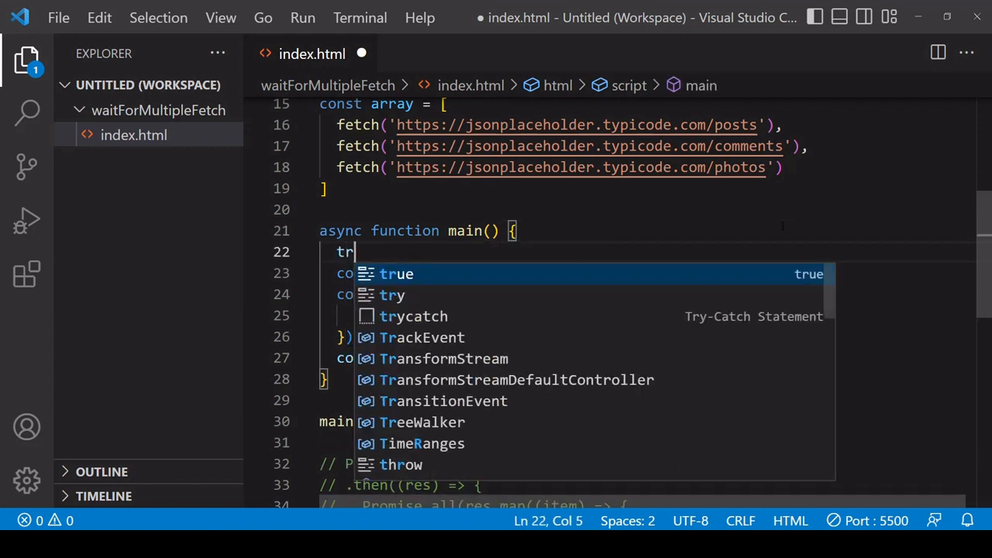
{"action": "key", "text": "Tab"}
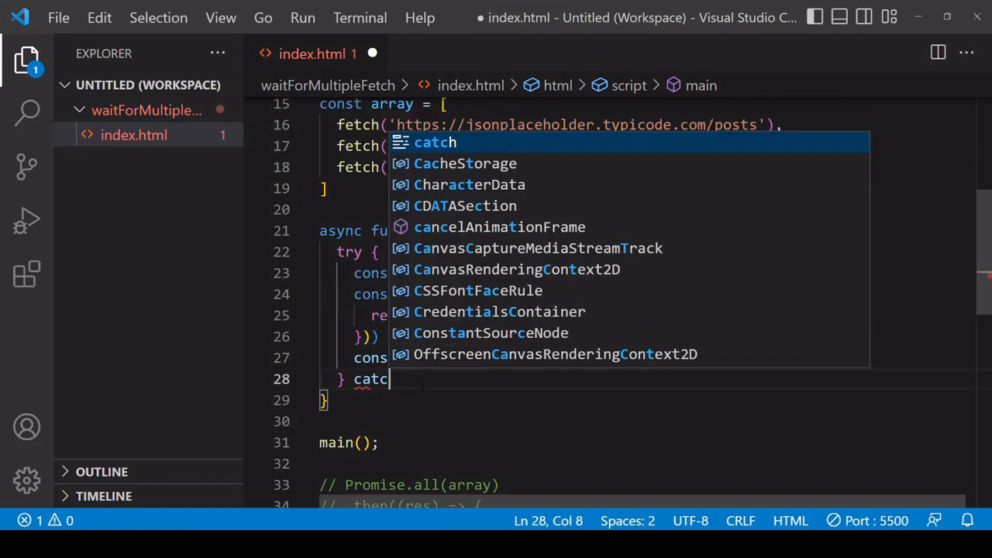
- Add catch (e) { console.log("Multiple fetch failed"); } after the try block
{"action": "type", "text": "(e) {"}
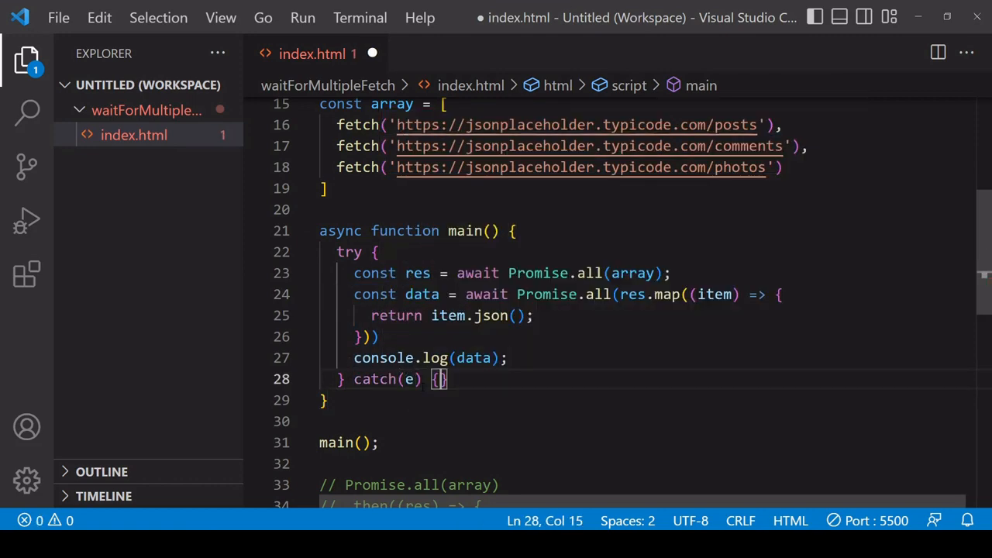
{"action": "type", "text": "console.log(\"Multiple fe"}
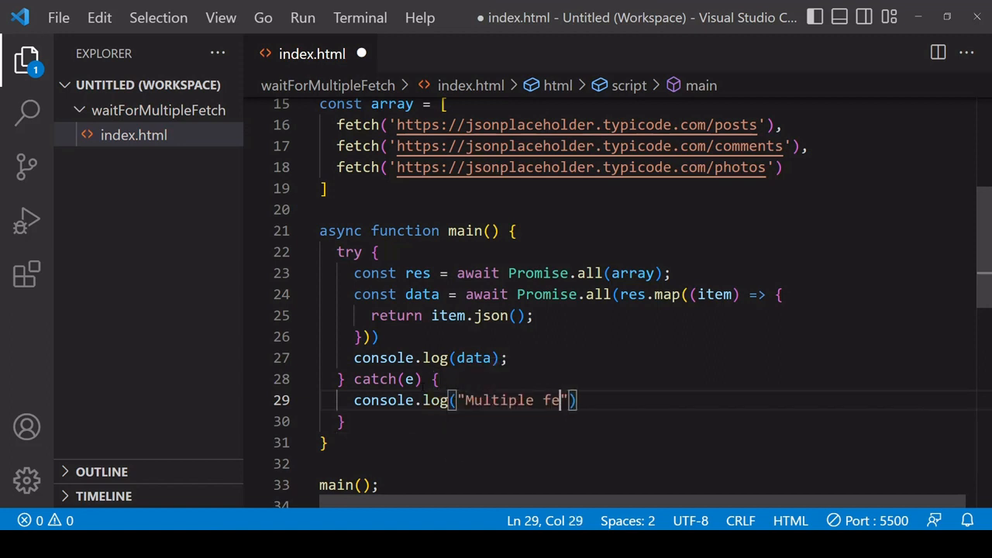
{"action": "type", "text": "tch failed\");"}
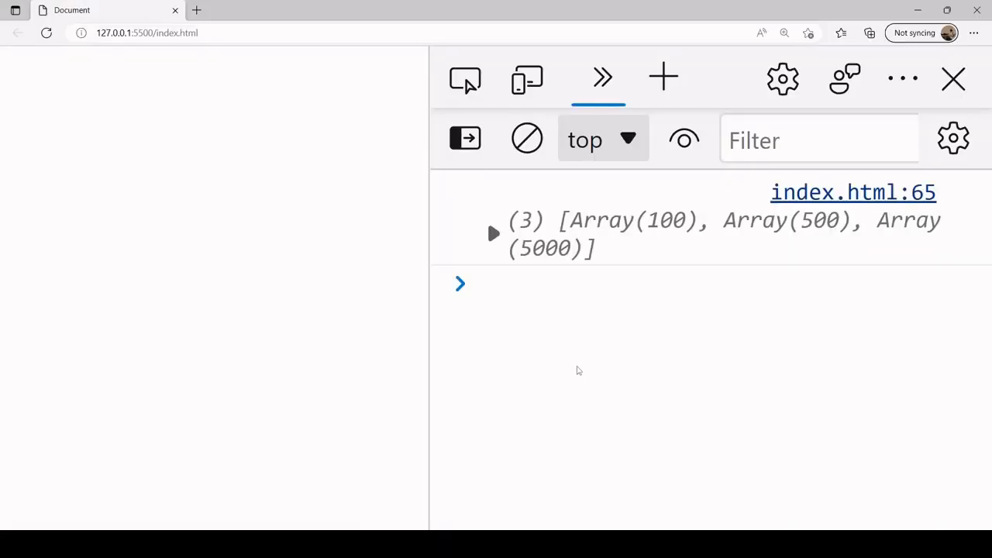
- Expand the logged array in the console to list entries of 100, 500 and 5000 items
{"action": "left_click", "coordinate": [492, 233]}
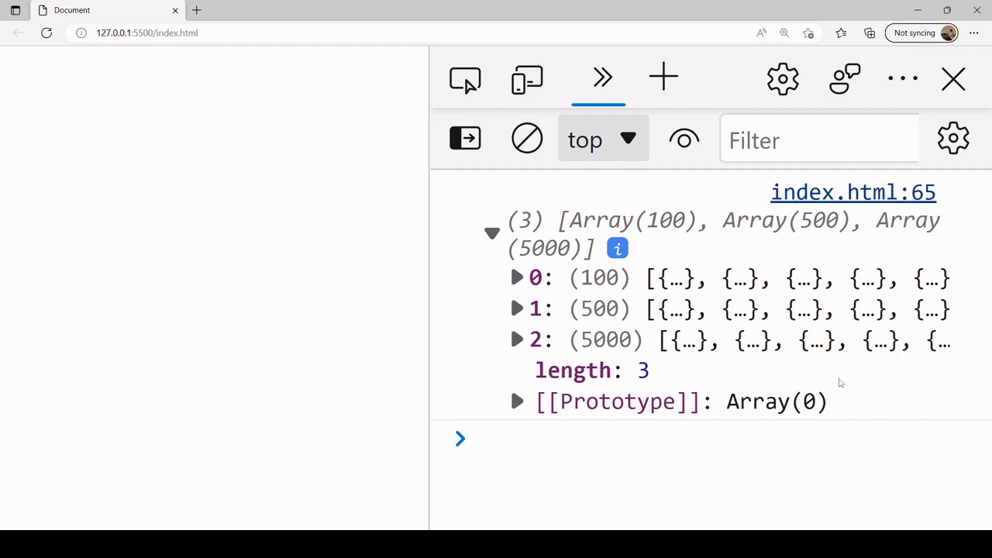
{"action": "mouse_move", "coordinate": [908, 406]}
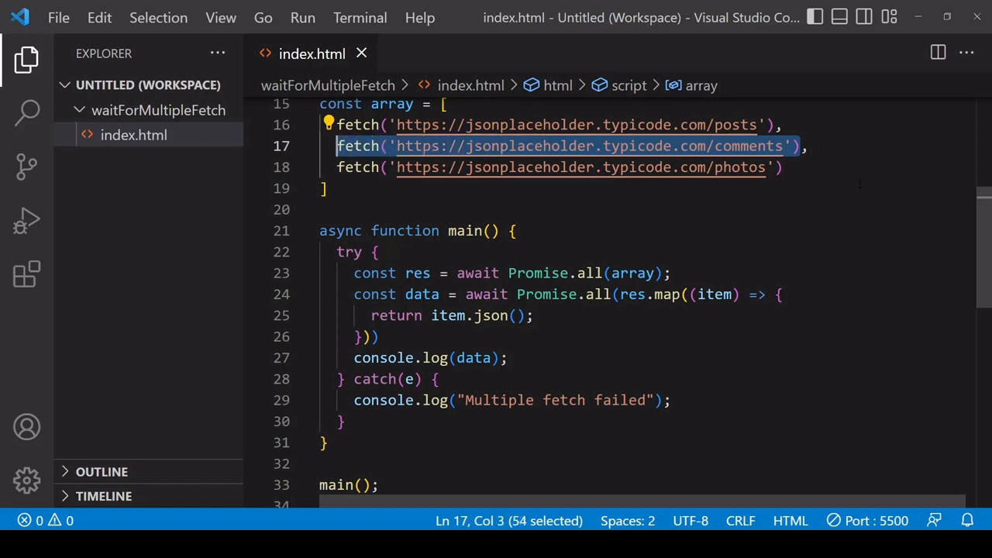
- Replace the comments fetch with Promise.reject() and confirm the console logs "Multiple fetch failed"
{"action": "type", "text": "Promise.r,"}
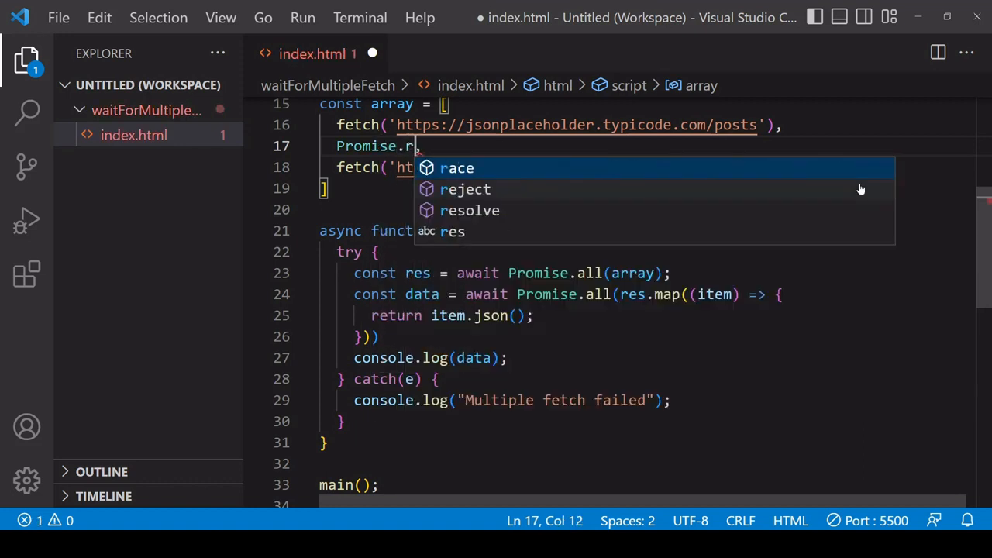
{"action": "type", "text": "eject"}
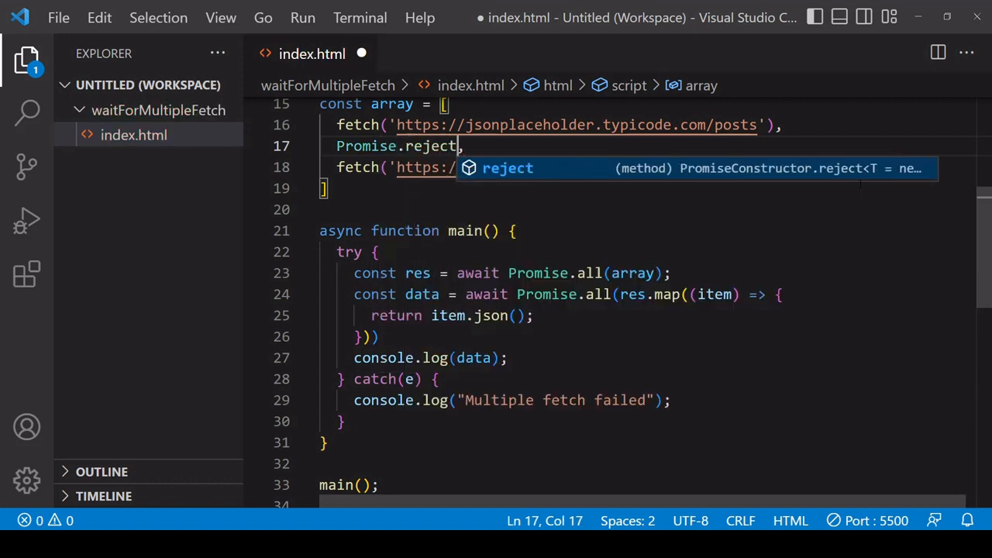
{"action": "type", "text": "()"}
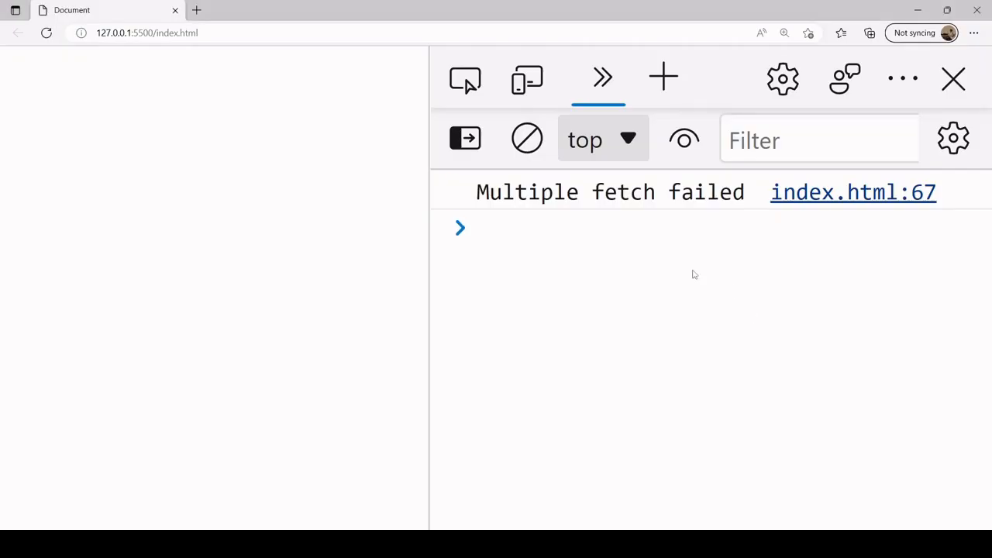
{"action": "mouse_move", "coordinate": [531, 477]}
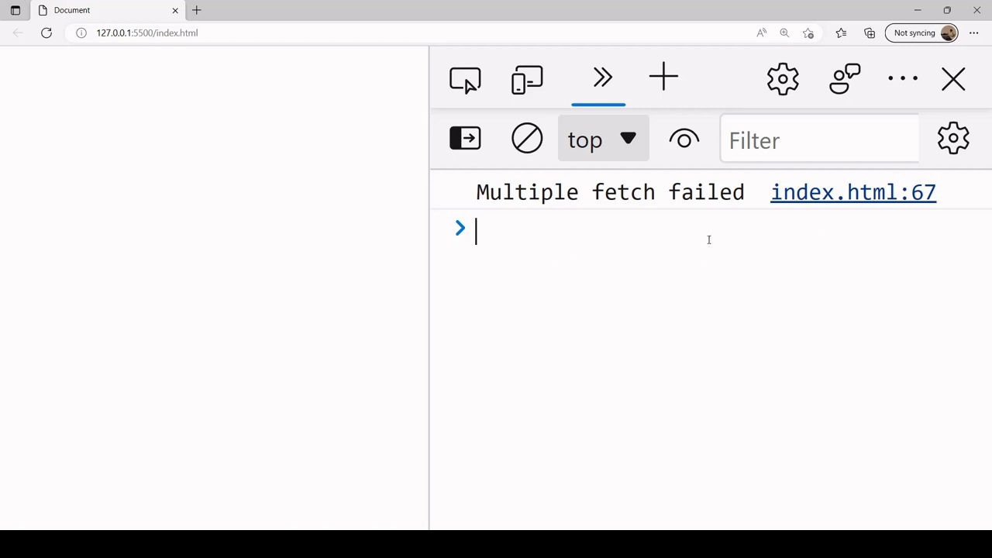
{"action": "mouse_move", "coordinate": [673, 276]}
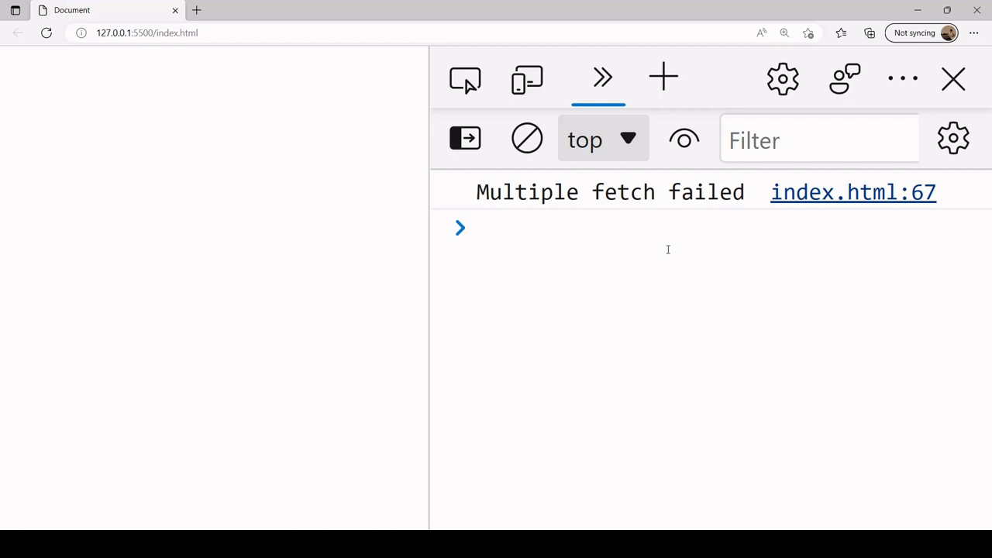
{"action": "left_click", "coordinate": [477, 230]}
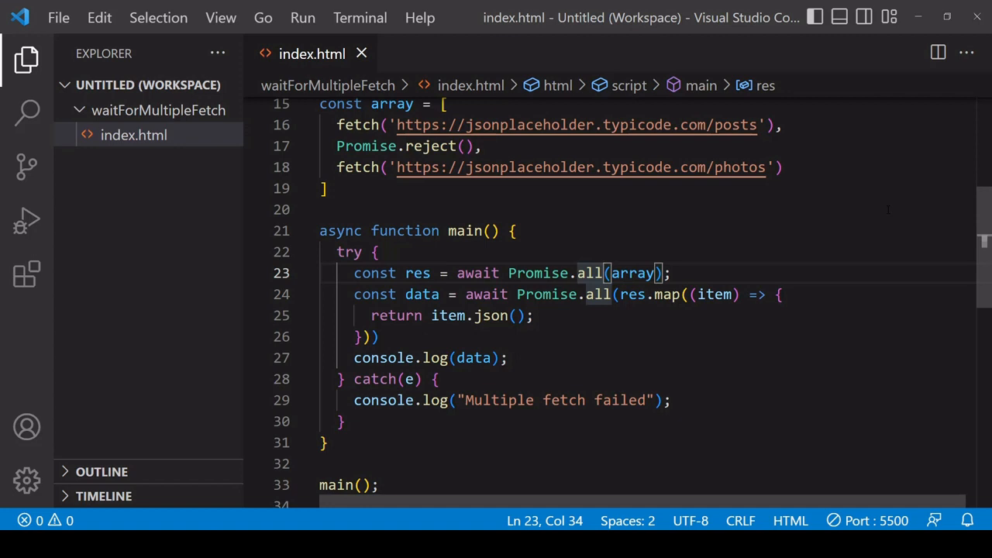
- Change Promise.all to Promise.allSettled, comment out the parsing/logging lines, and start a console.log of res
{"action": "type", "text": "Settled"}
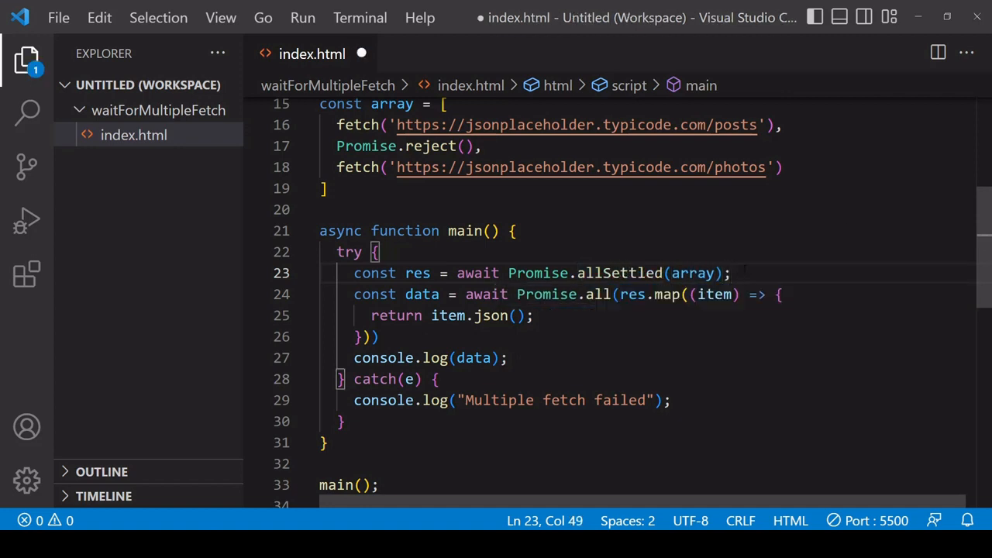
{"action": "left_click_drag", "start_coordinate": [353, 294], "coordinate": [508, 356]}
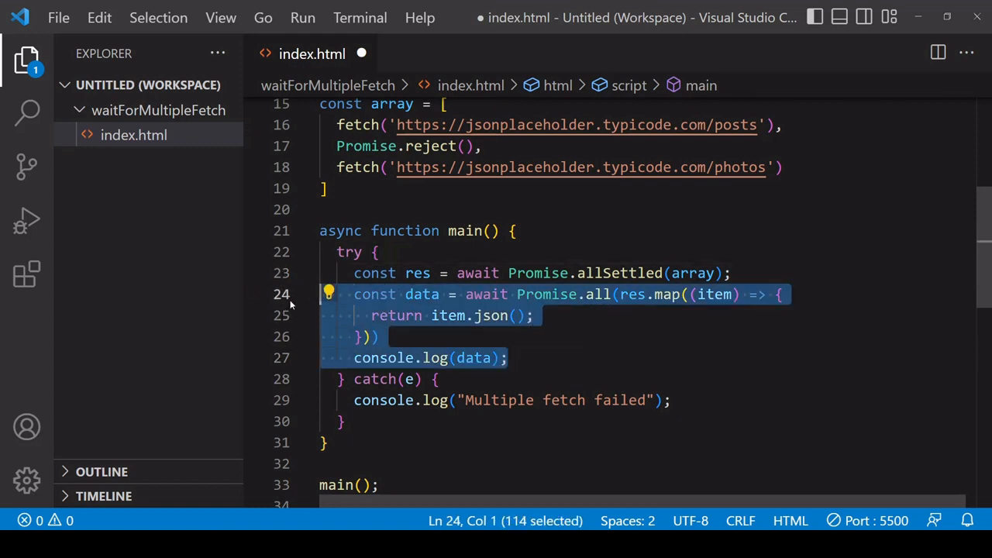
{"action": "key", "text": "ctrl+/"}
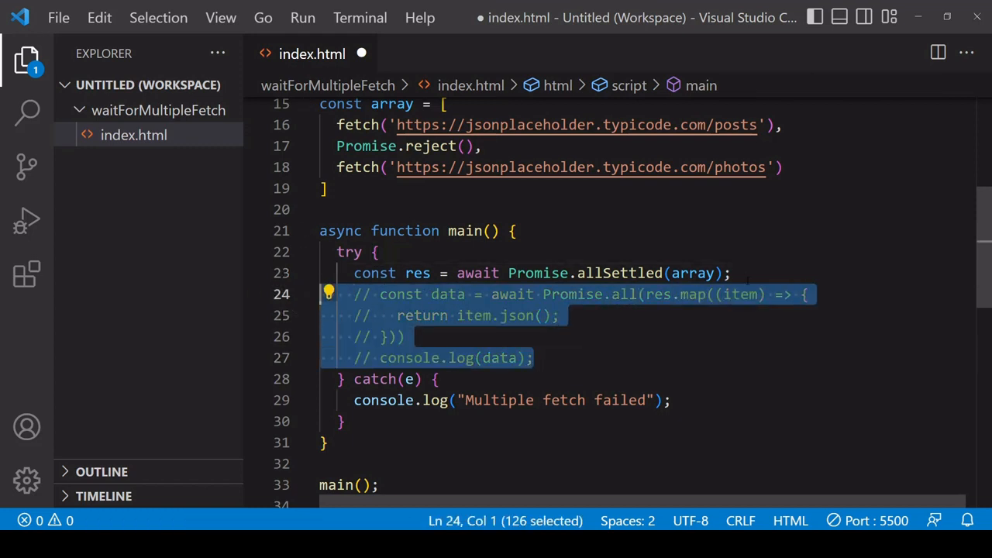
{"action": "type", "text": "conso"}
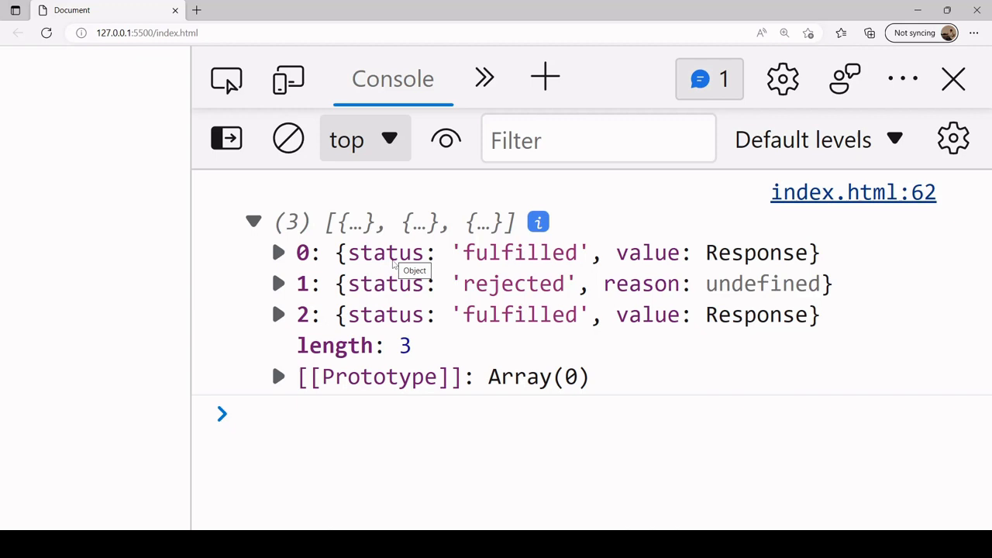
{"action": "mouse_move", "coordinate": [483, 260]}
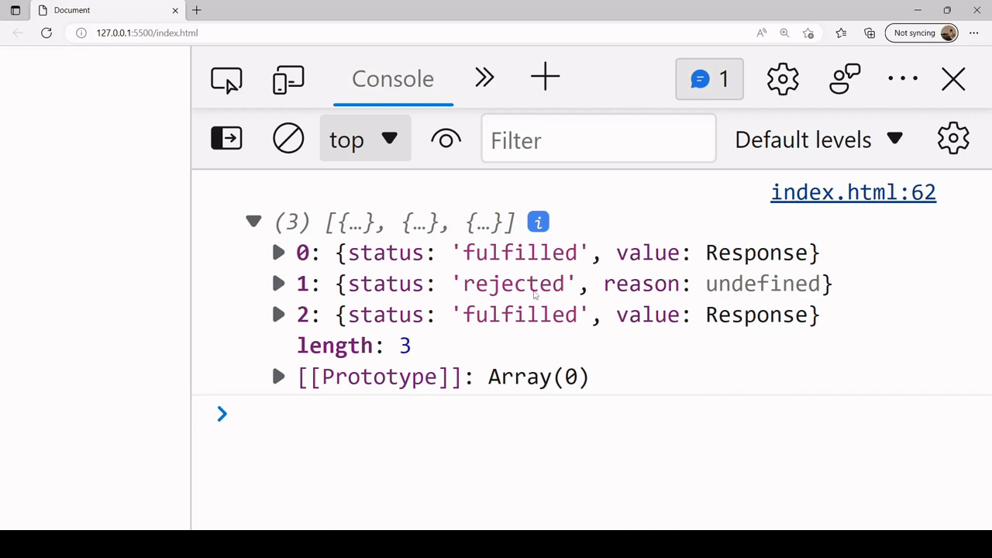
{"action": "mouse_move", "coordinate": [688, 344]}
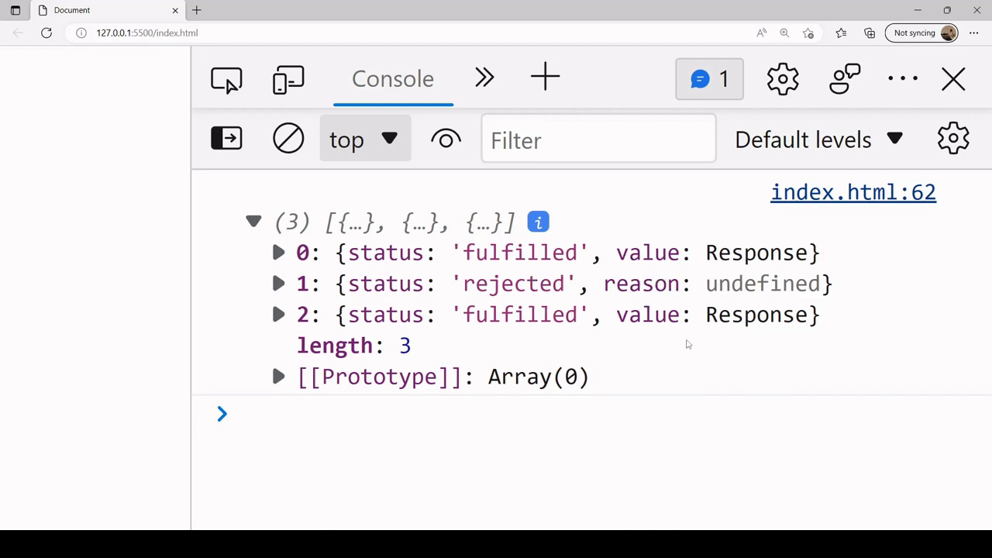
{"action": "mouse_move", "coordinate": [880, 287]}
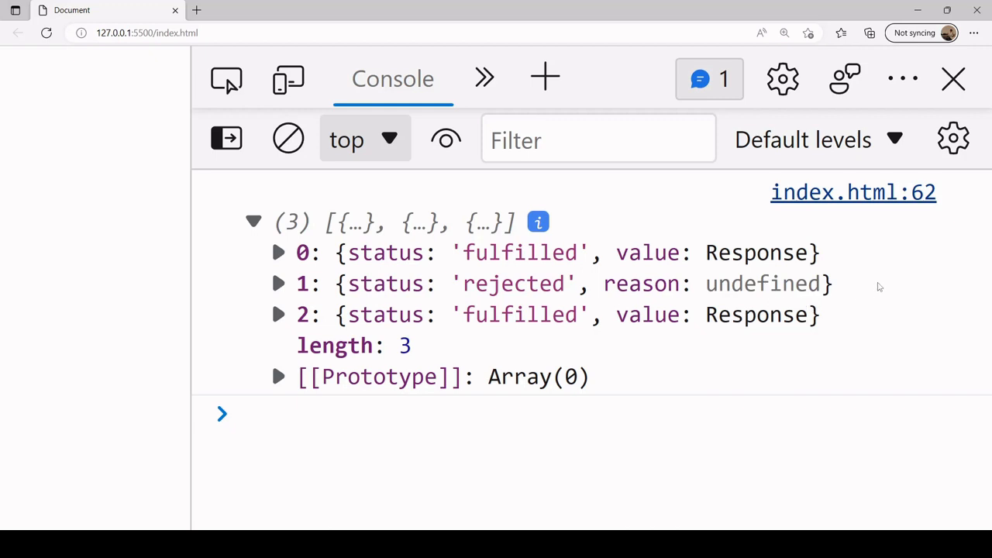
{"action": "mouse_move", "coordinate": [856, 285]}
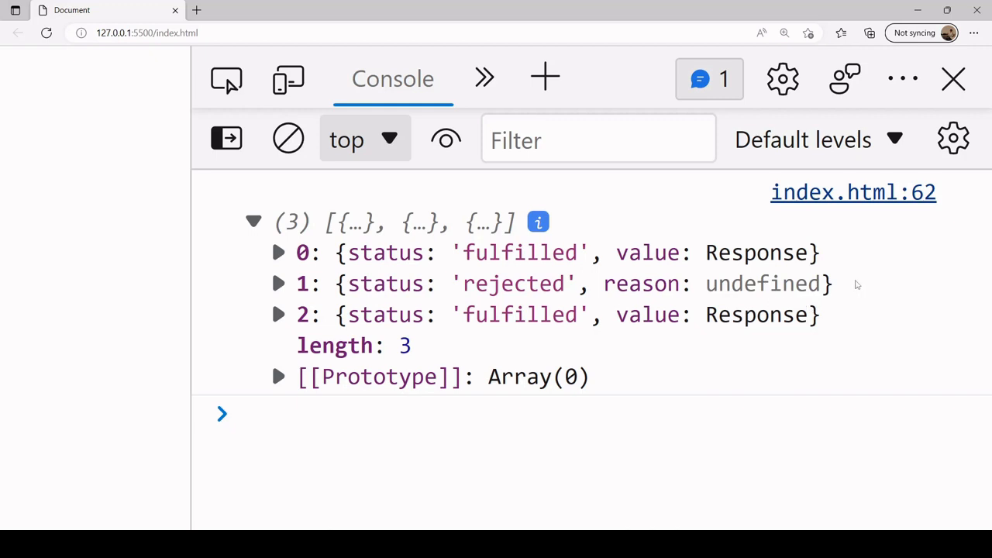
{"action": "mouse_move", "coordinate": [772, 302]}
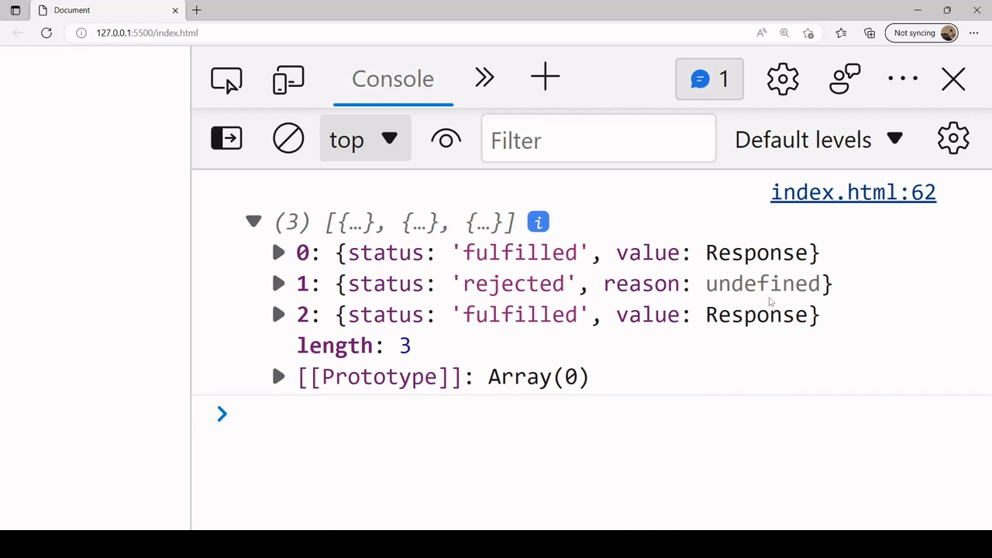
{"action": "mouse_move", "coordinate": [860, 284]}
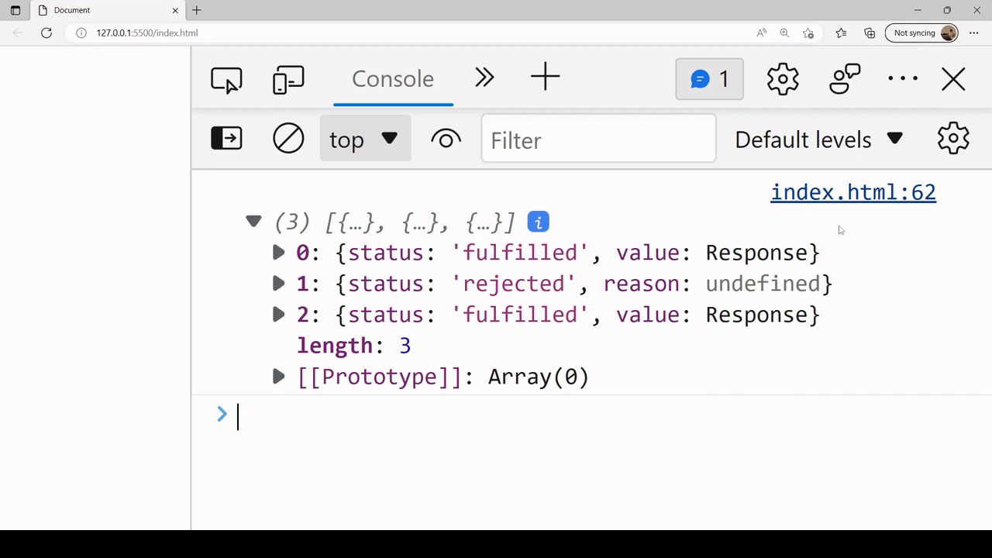
- Inspect the logged settled results: fulfilled, rejected, fulfilled with their Response values
{"action": "double_click", "coordinate": [730, 253]}
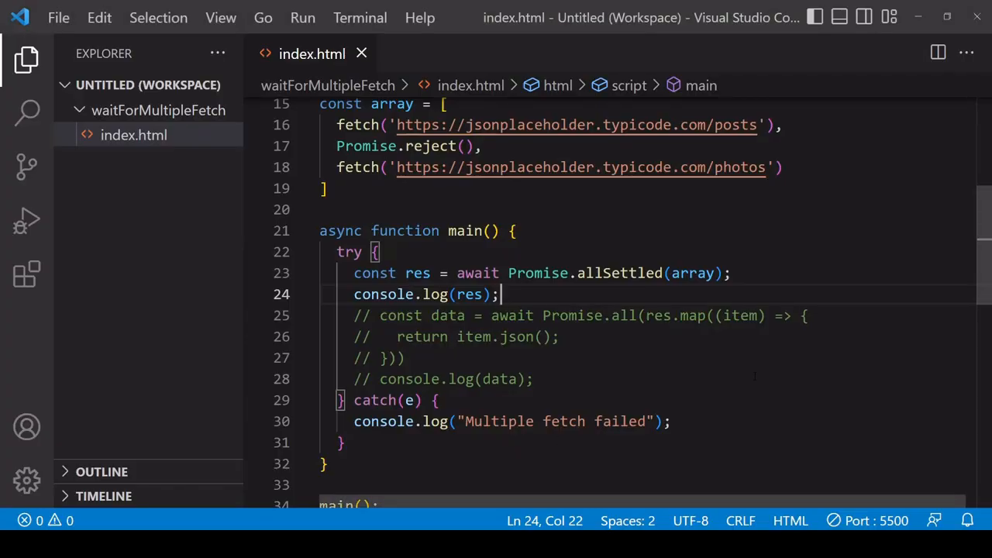
- Declare const successArray = [] and begin res.map((obj) => ...) over the settled results
{"action": "type", "text": "const succ"}
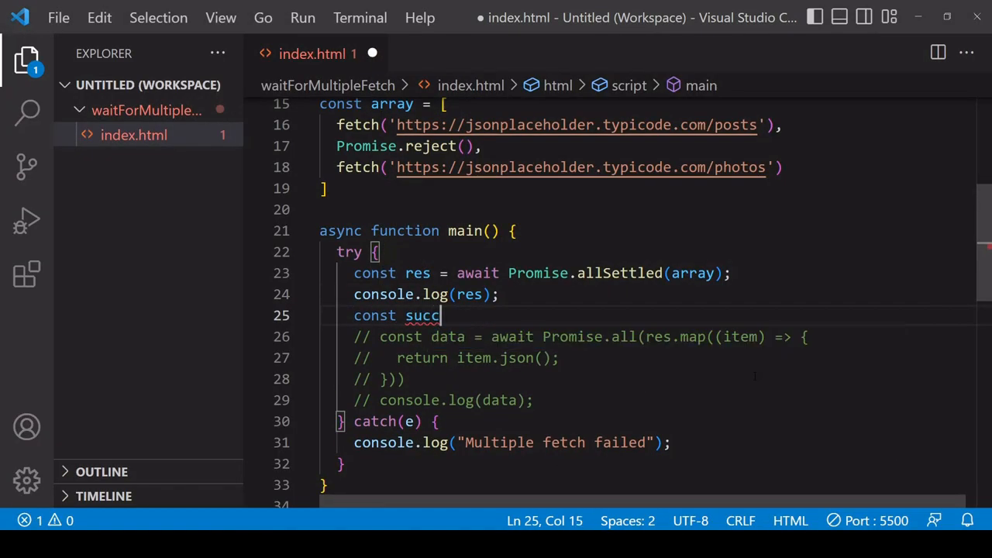
{"action": "type", "text": "essArray = [];"}
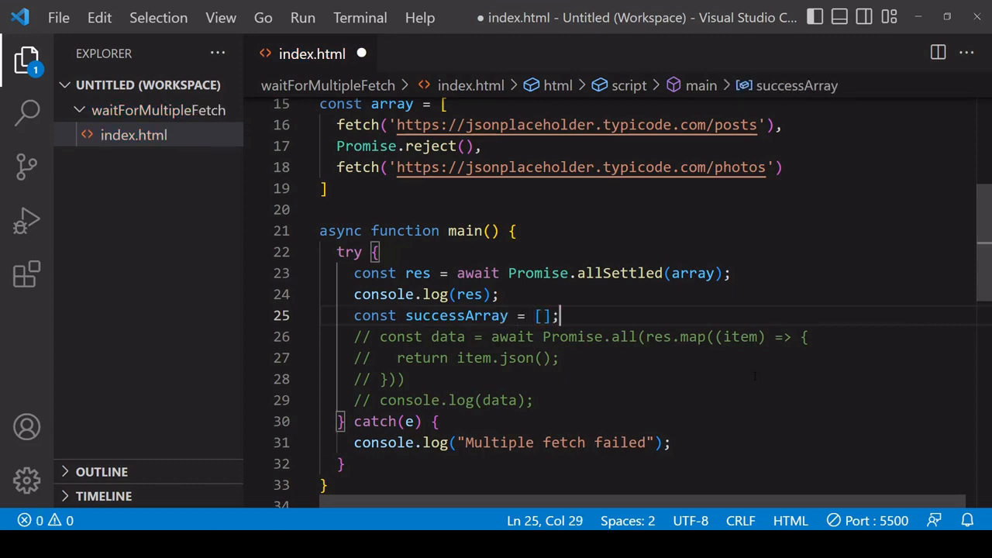
{"action": "type", "text": "res."}
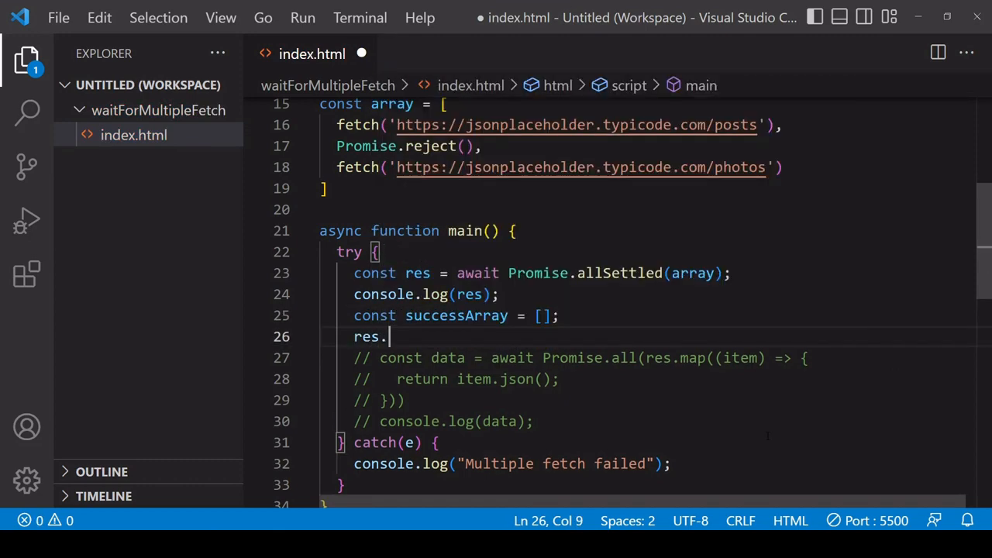
{"action": "type", "text": "map"}
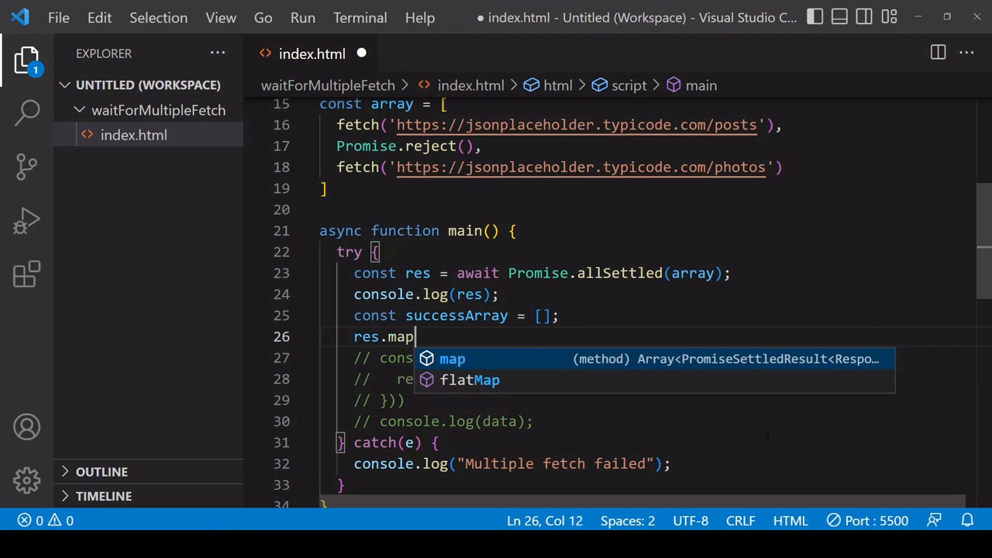
{"action": "type", "text": "(obj => {"}
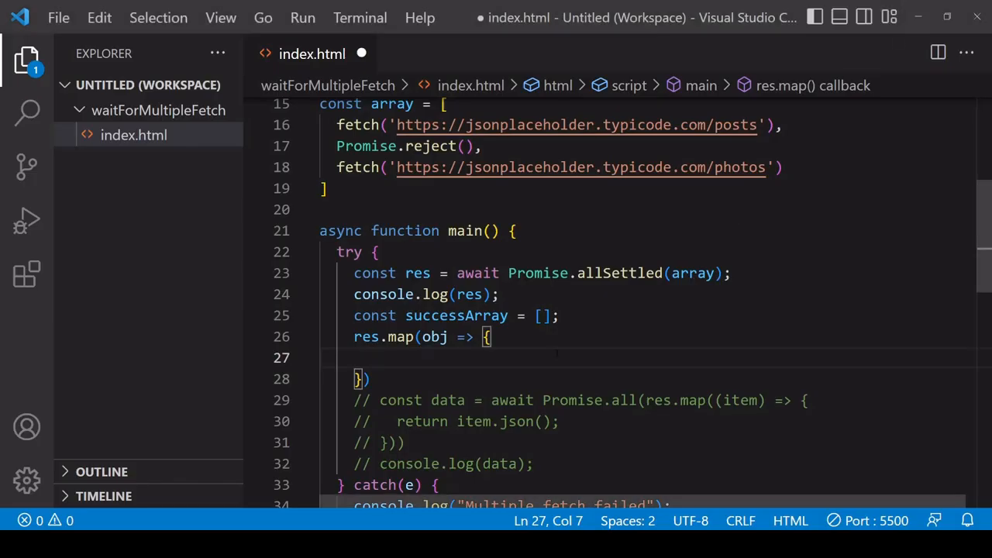
- Inside the map, push obj.value into successArray when obj.status === "fulfilled"
{"action": "type", "text": "if ("}
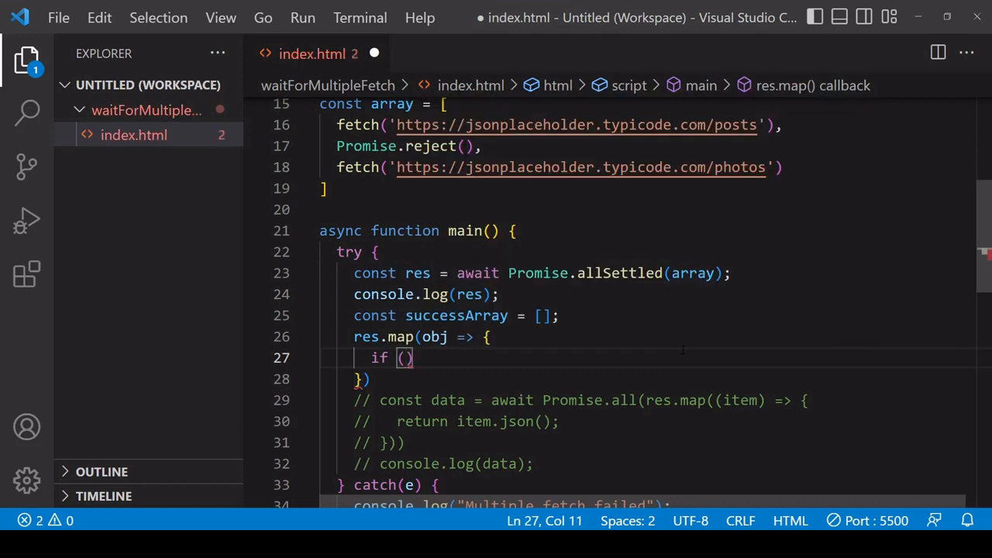
{"action": "type", "text": "obj.stat"}
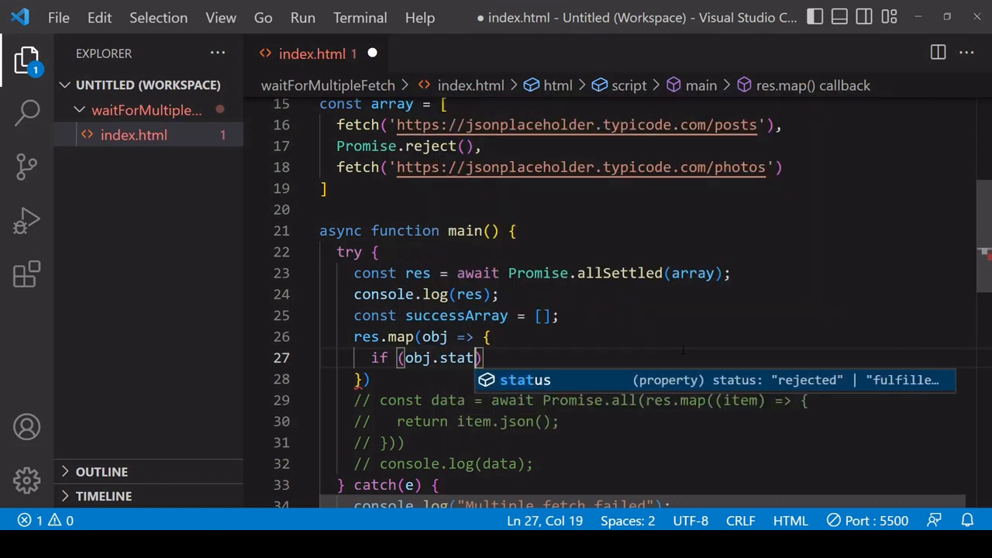
{"action": "type", "text": "=== \"\""}
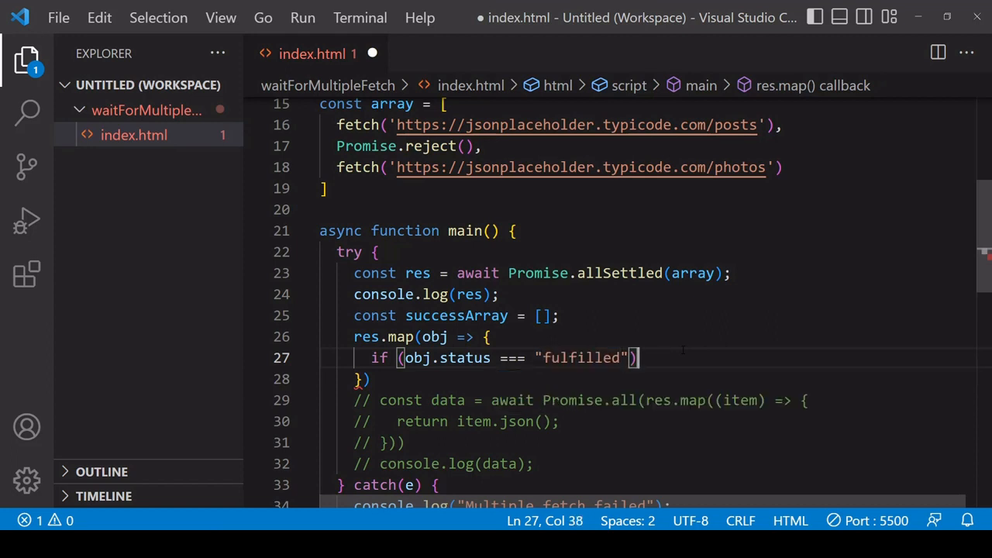
{"action": "type", "text": "{"}
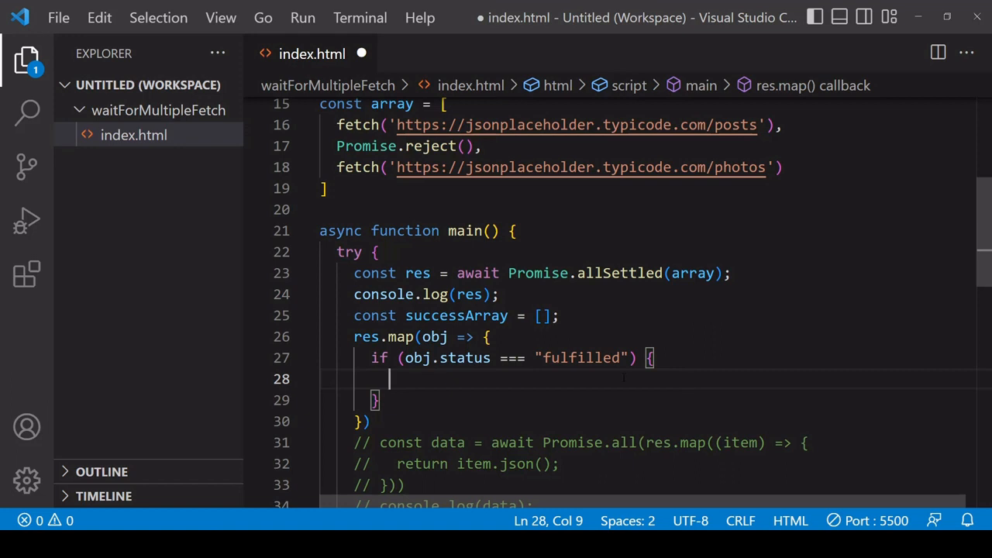
{"action": "type", "text": "suc"}
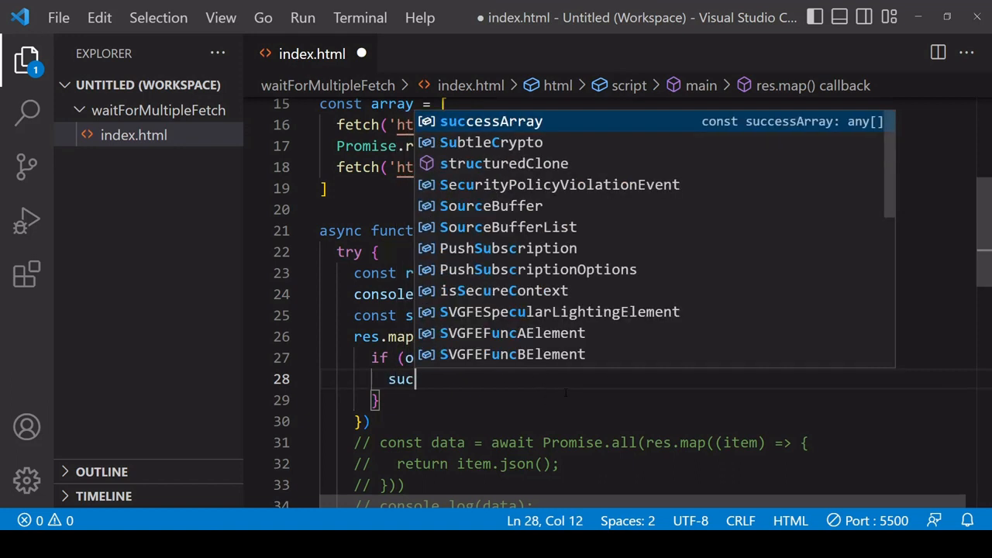
{"action": "type", "text": "cessArray.push"}
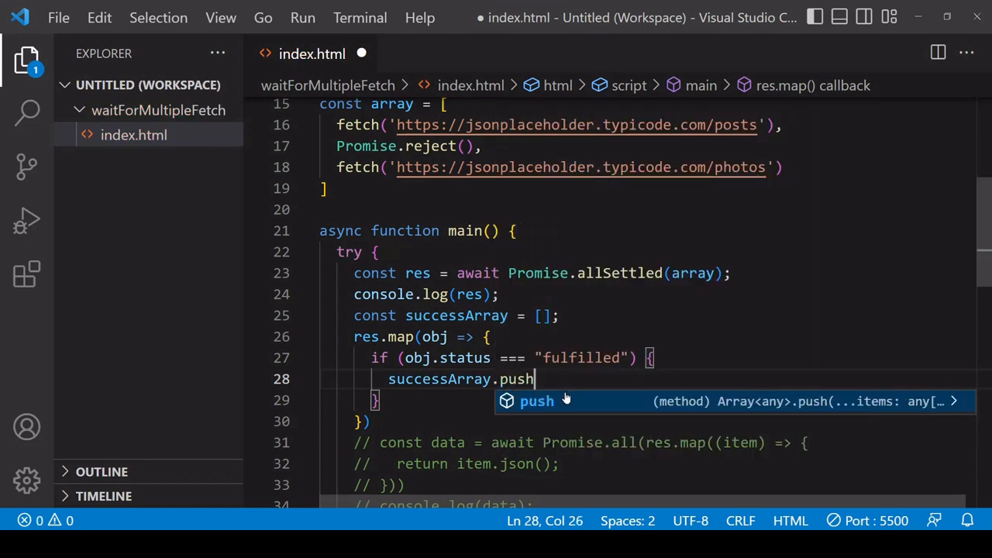
{"action": "type", "text": "("}
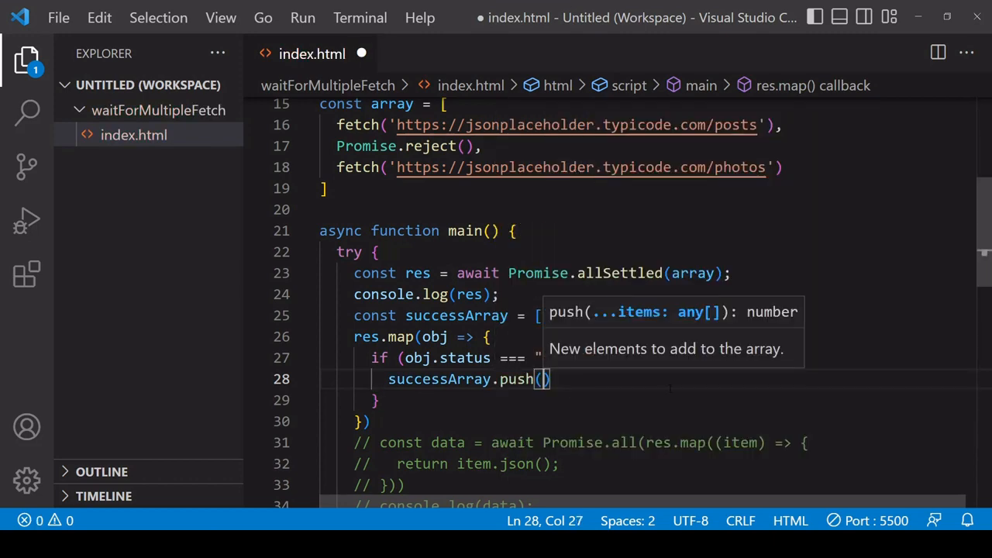
{"action": "type", "text": "obj.value"}
{"action": "type", "text": "console.log(successArray);"}
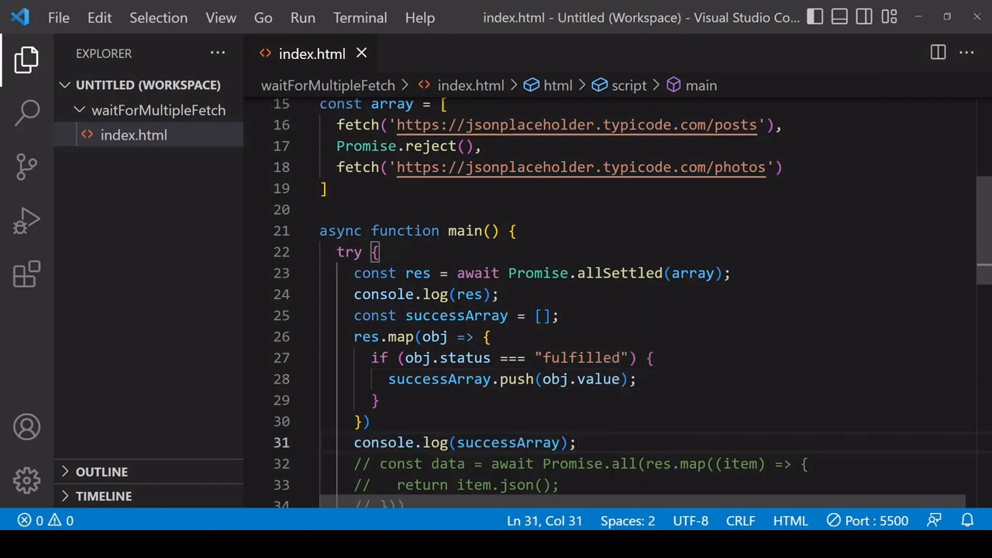
- Uncomment the JSON-parsing Promise.all block, make it map over successArray, and save
{"action": "left_click", "coordinate": [493, 294]}
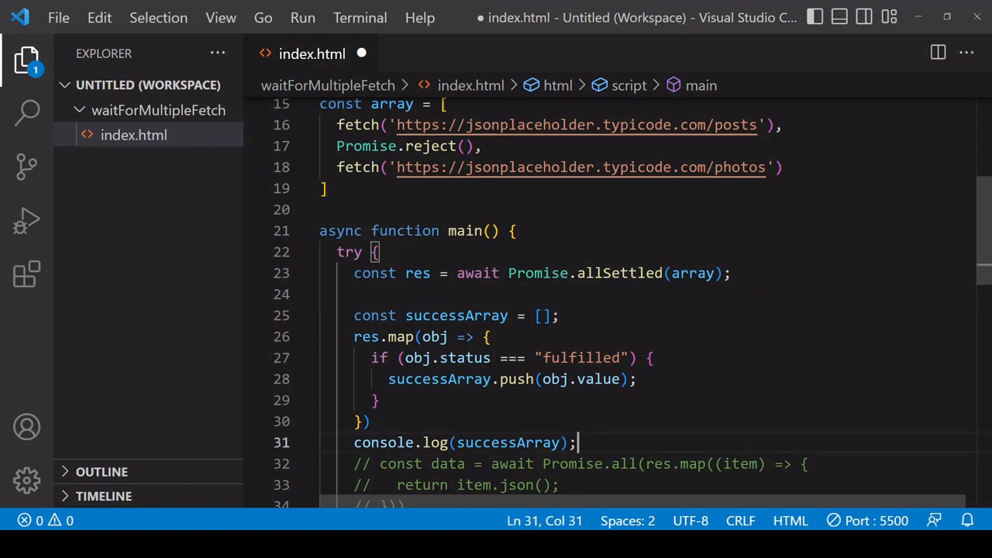
{"action": "scroll", "scroll_direction": "down", "scroll_amount": 3}
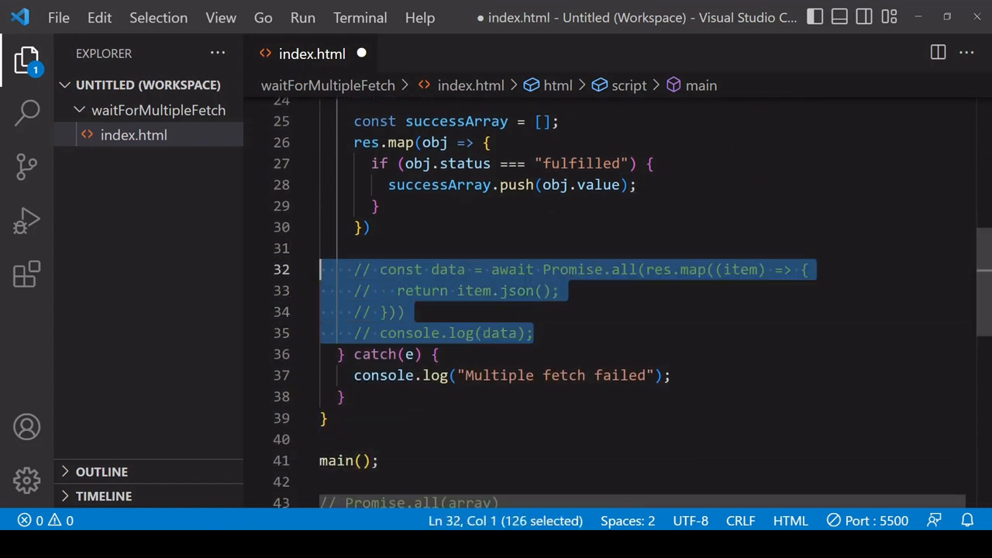
{"action": "key", "text": "ctrl+/"}
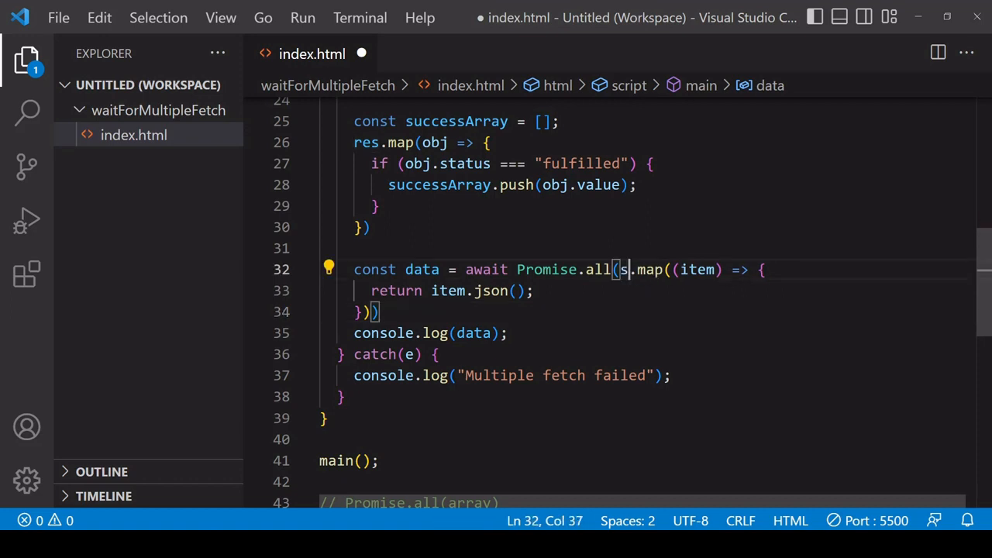
{"action": "type", "text": "uccessArray"}
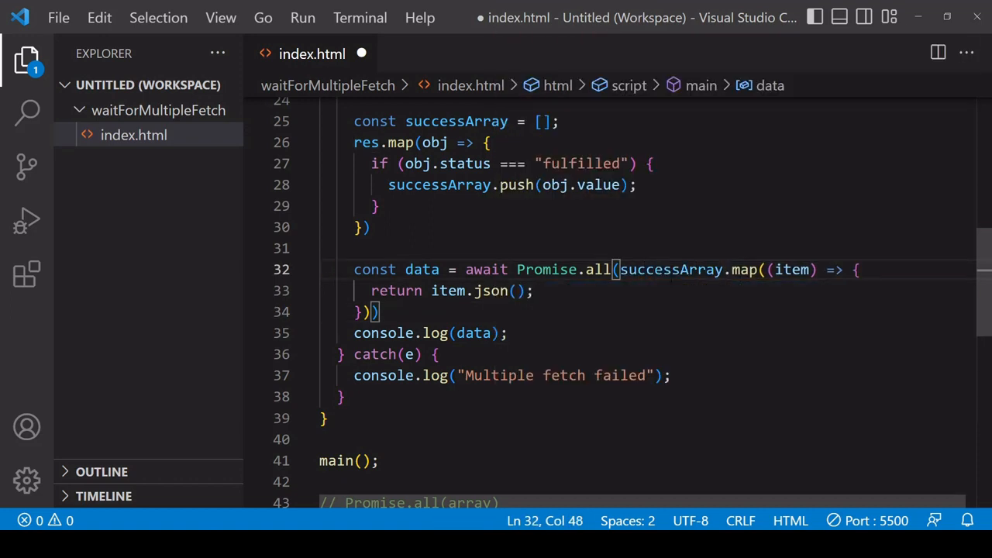
{"action": "key", "text": "Enter"}
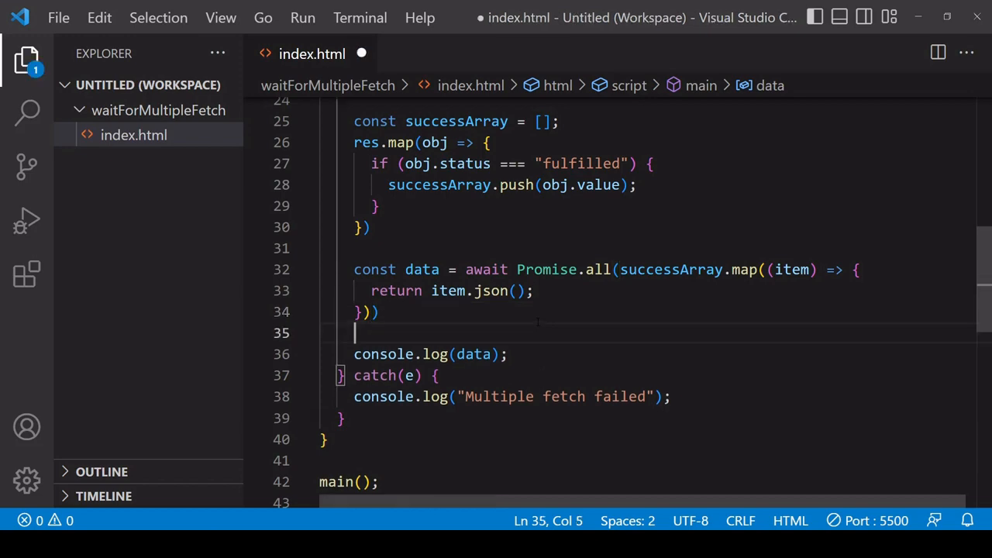
{"action": "key", "text": "ctrl+s"}
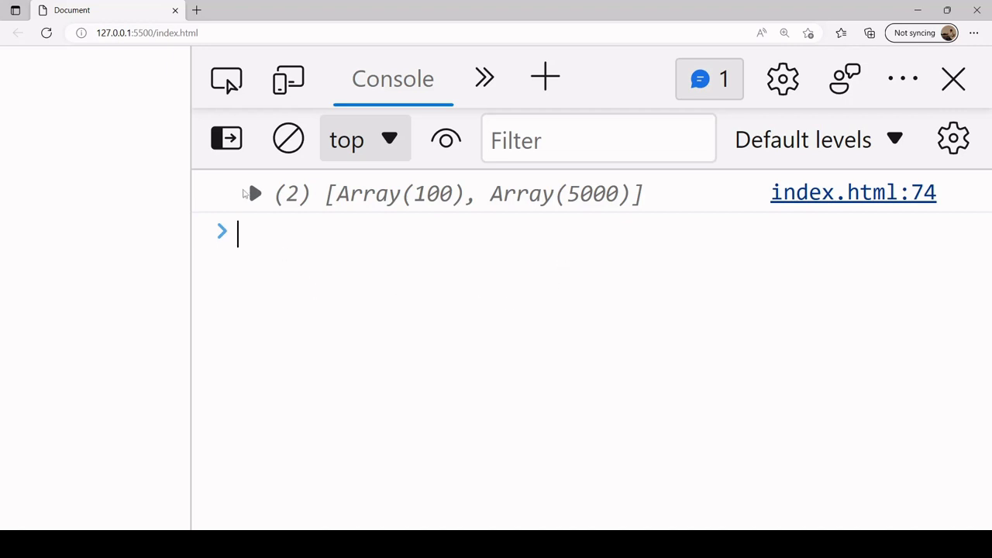
- Expand the logged (2) [Array(100), Array(5000)] result to see both parsed arrays
{"action": "left_click", "coordinate": [254, 192]}
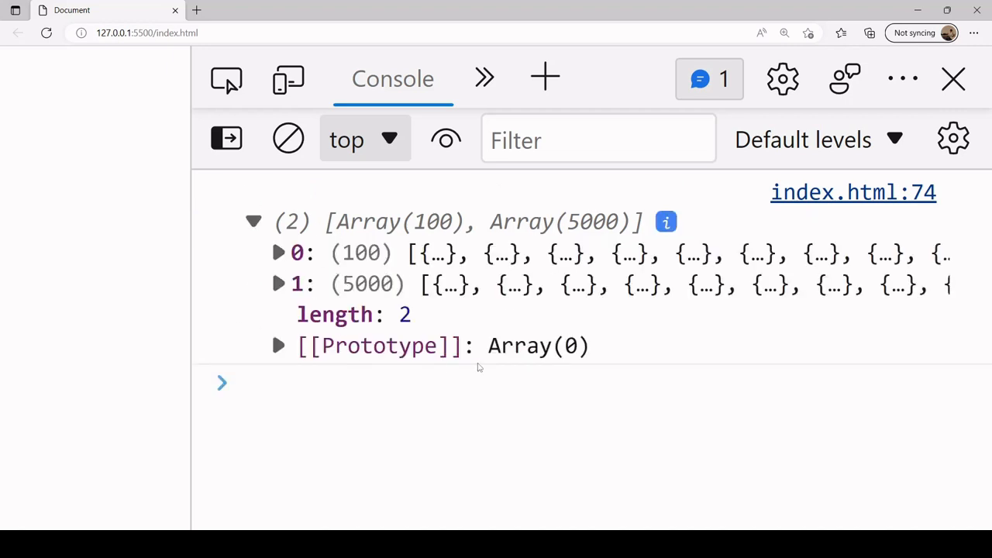
{"action": "mouse_move", "coordinate": [846, 324]}
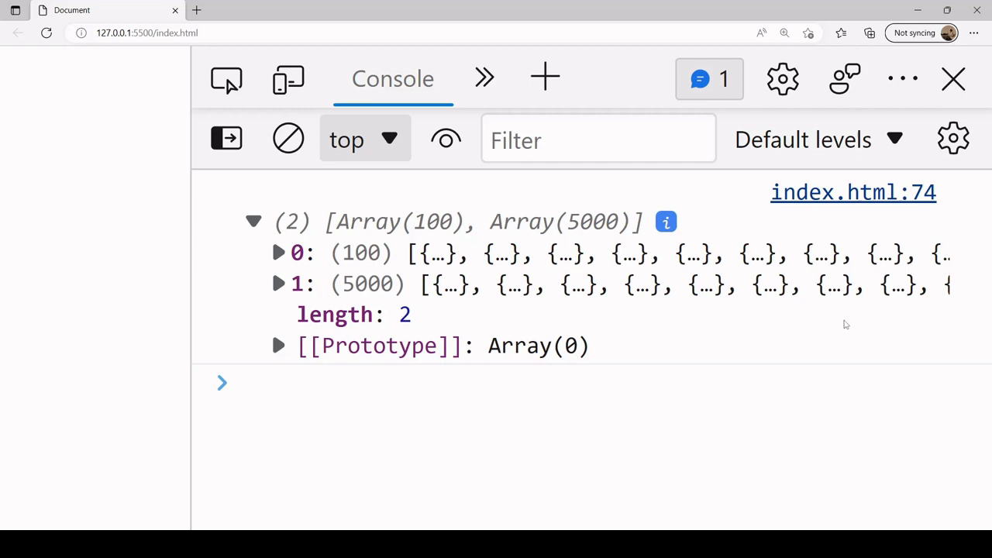
{"action": "mouse_move", "coordinate": [824, 325]}
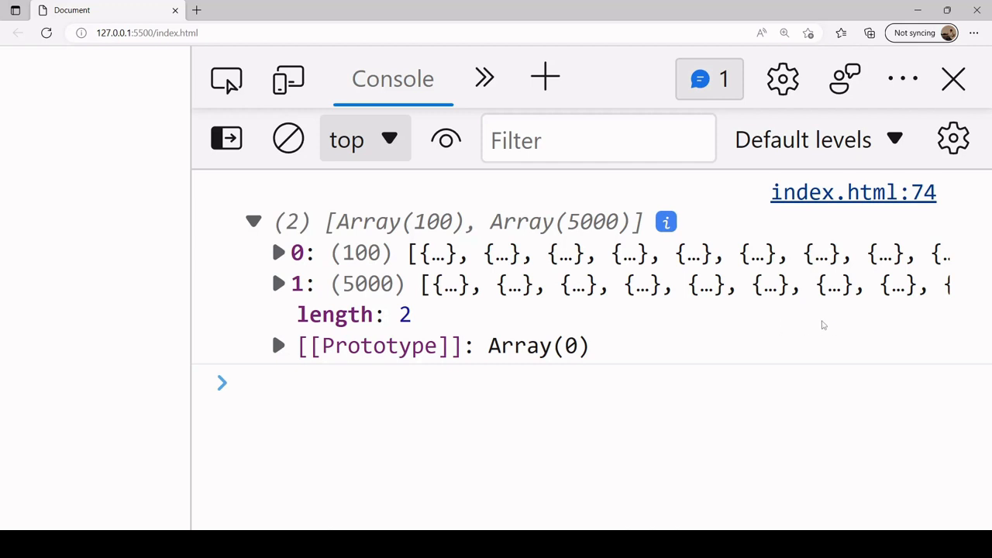
{"action": "mouse_move", "coordinate": [891, 338]}
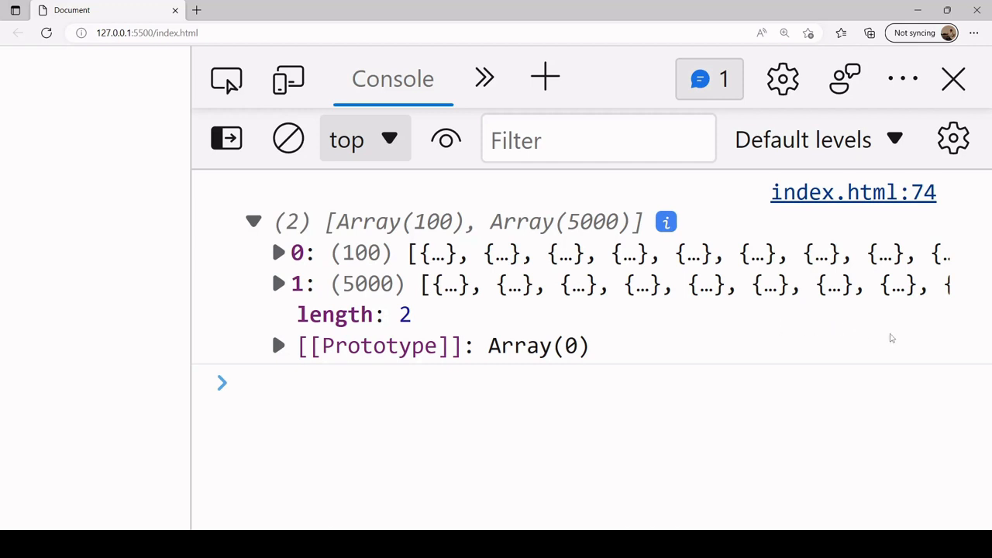
{"action": "mouse_move", "coordinate": [811, 338]}
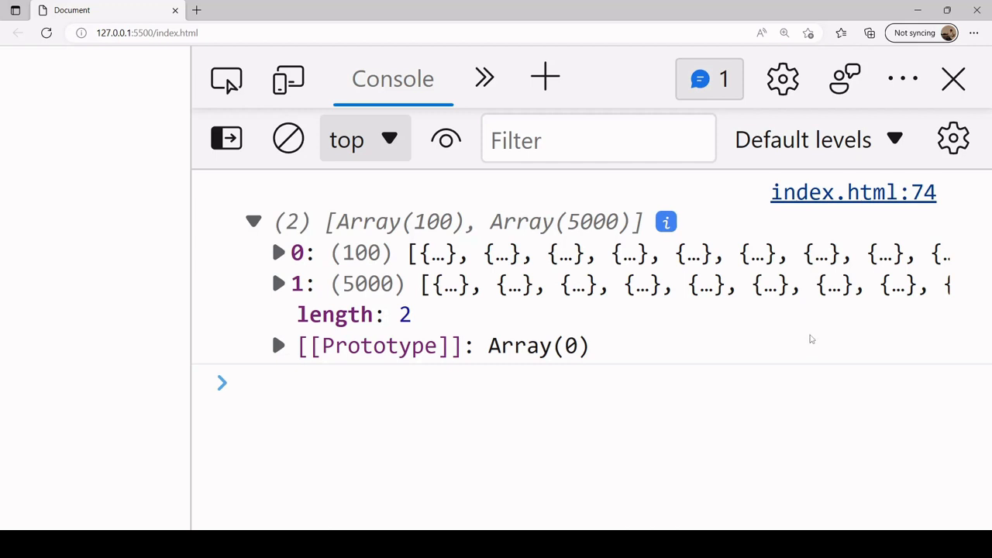
{"action": "mouse_move", "coordinate": [700, 370]}
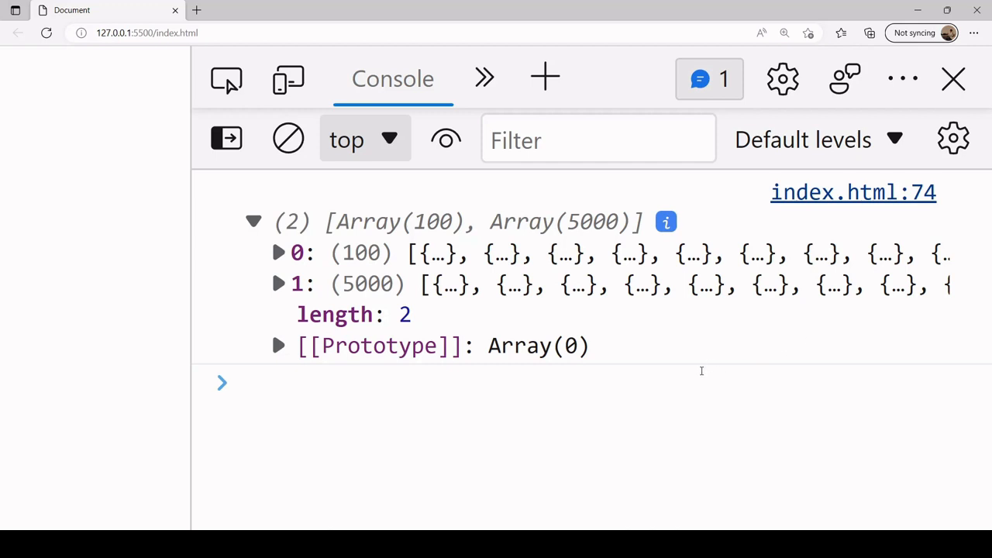
{"action": "mouse_move", "coordinate": [797, 332]}
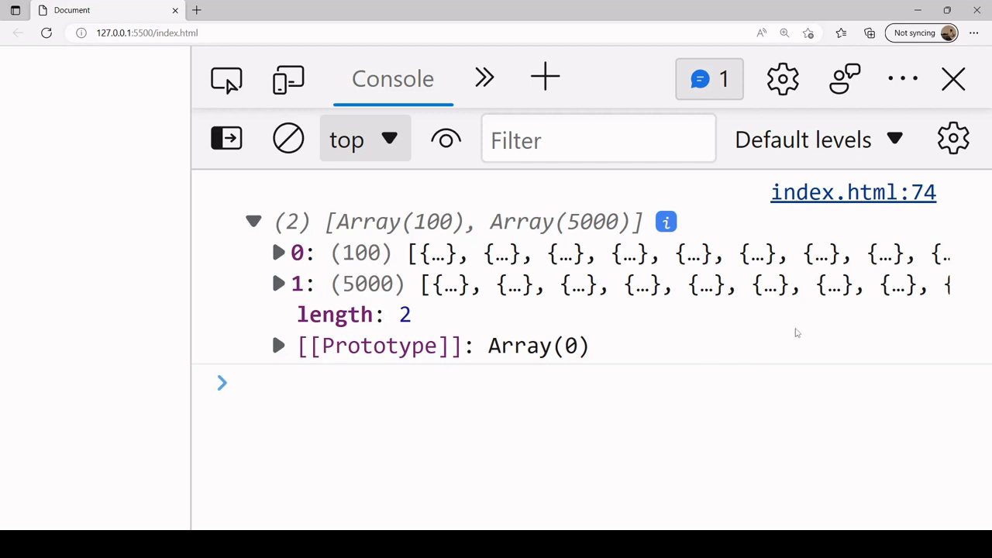
{"action": "mouse_move", "coordinate": [881, 335]}
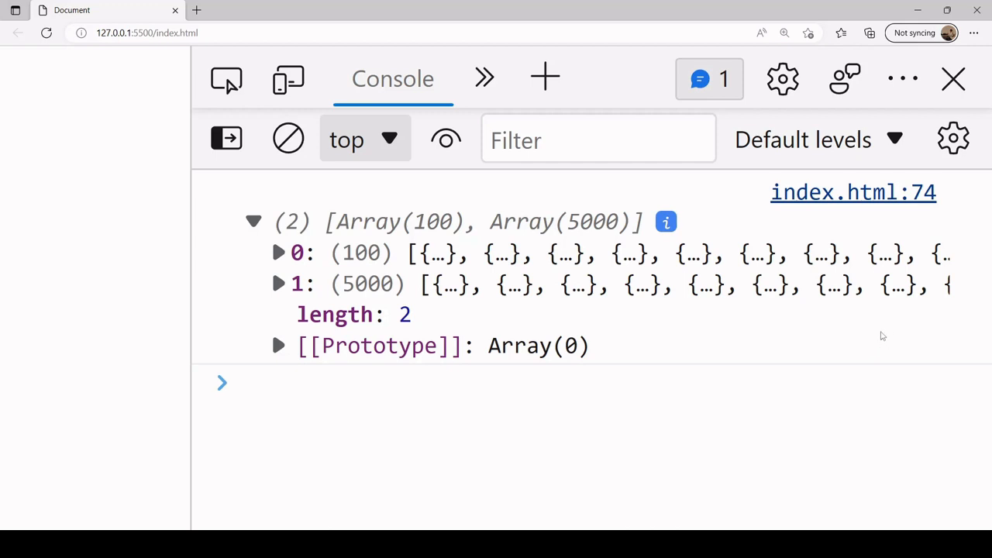
{"action": "mouse_move", "coordinate": [837, 333]}
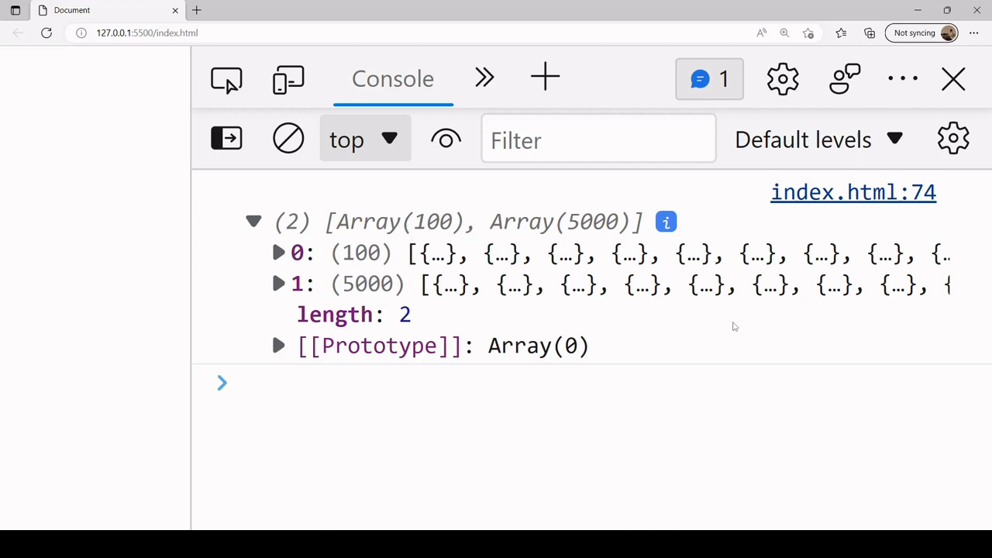
{"action": "mouse_move", "coordinate": [738, 329]}
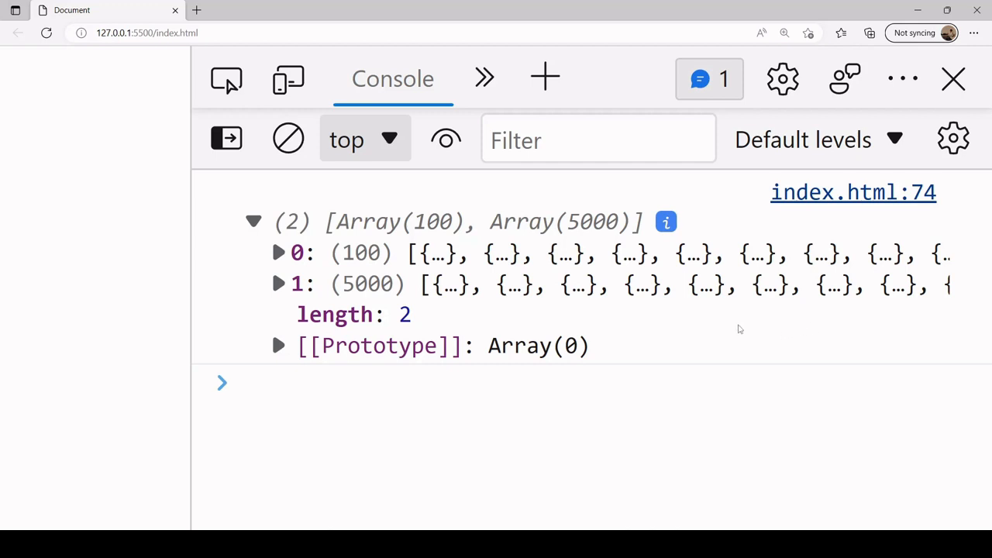
{"action": "mouse_move", "coordinate": [781, 331]}
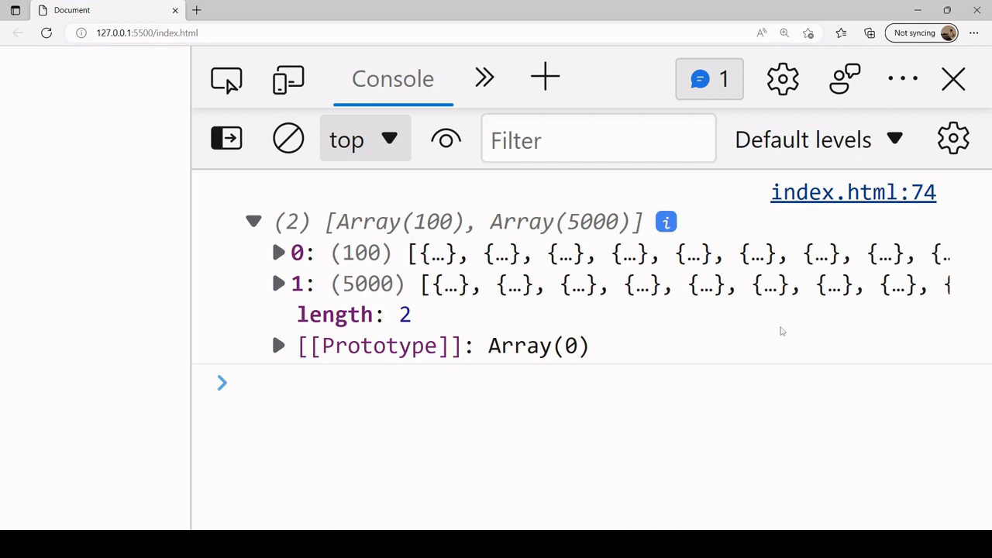
{"action": "mouse_move", "coordinate": [897, 338]}
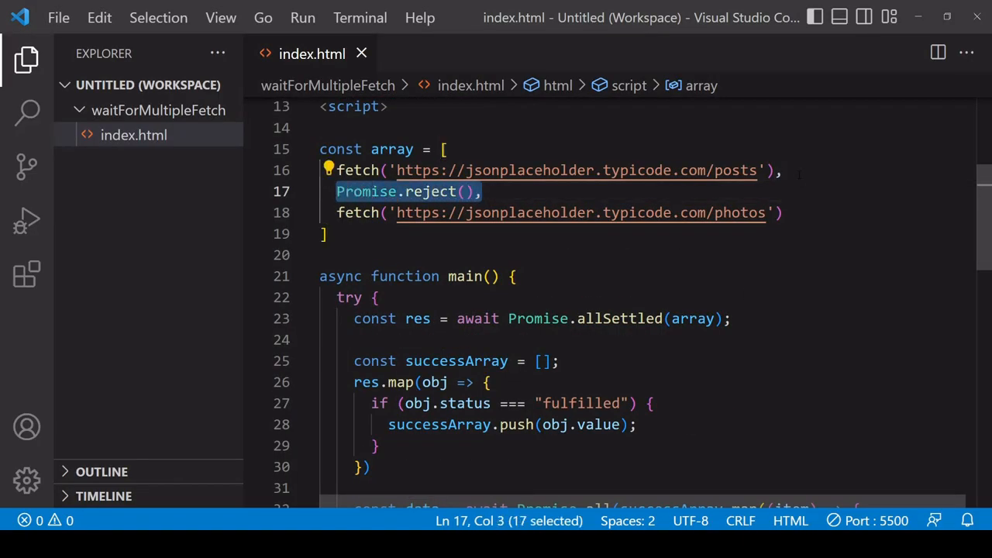
- Replace the fetch calls in the promise array with Promise.reject(), entries
{"action": "type", "text": "Promise.reject(),"}
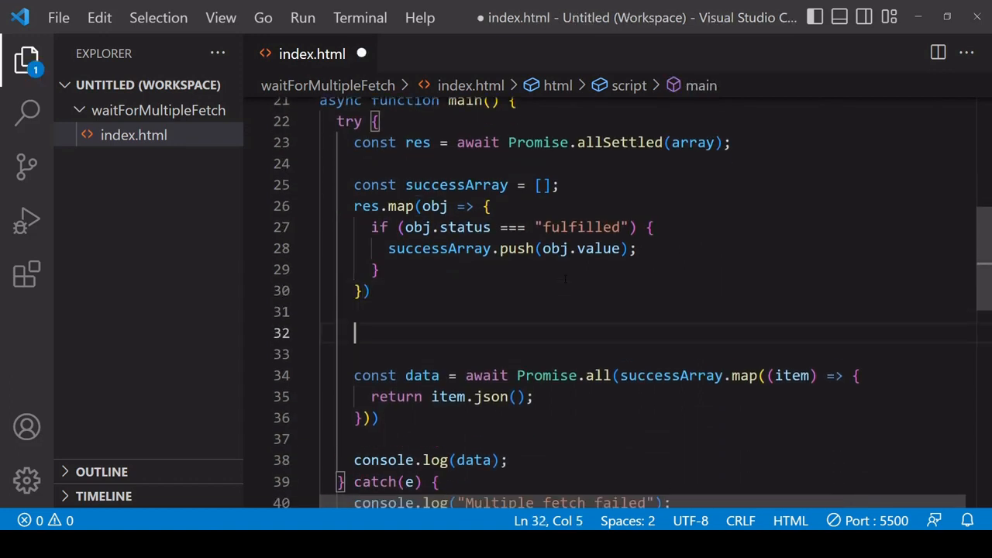
- Add if (successArray.length === 0) { throw new Error("All fetches failed") } before parsing
{"action": "type", "text": "if ("}
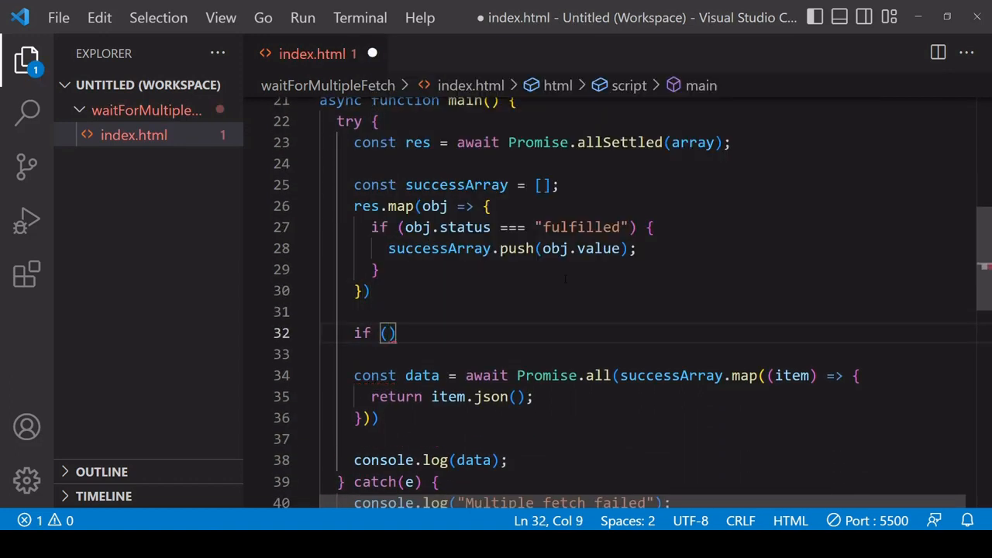
{"action": "type", "text": "successArray"}
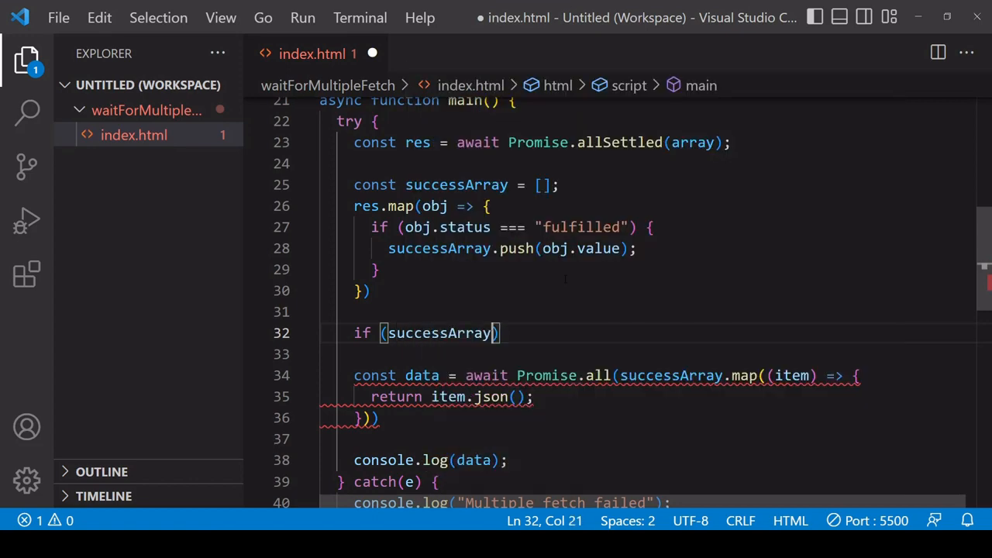
{"action": "type", "text": ".length === 0"}
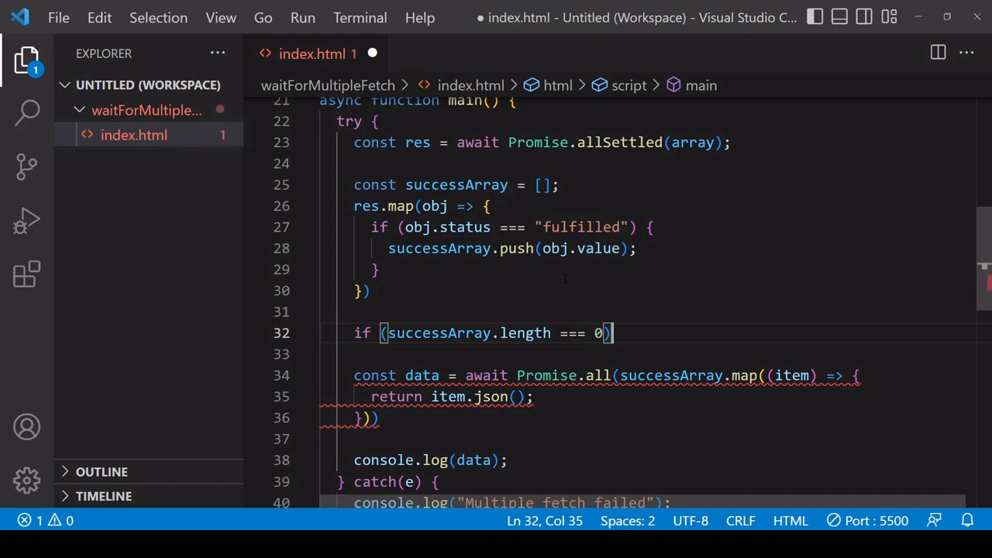
{"action": "type", "text": "{"}
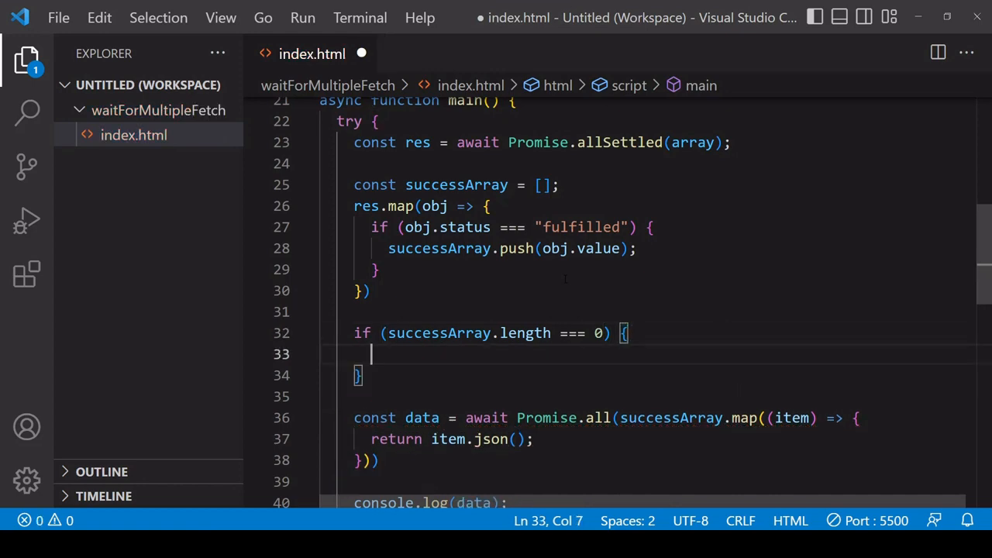
{"action": "type", "text": "throw new"}
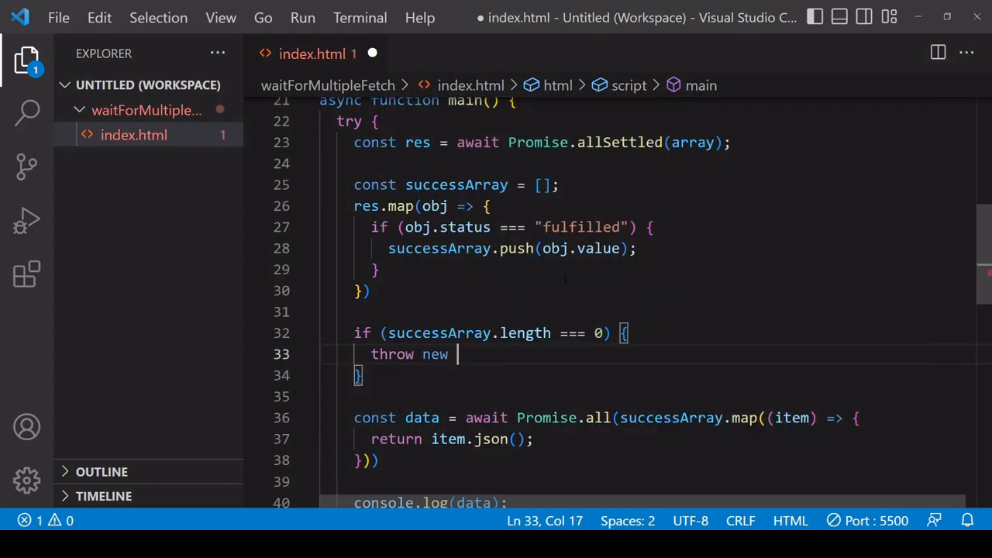
{"action": "type", "text": "Error(\"\")"}
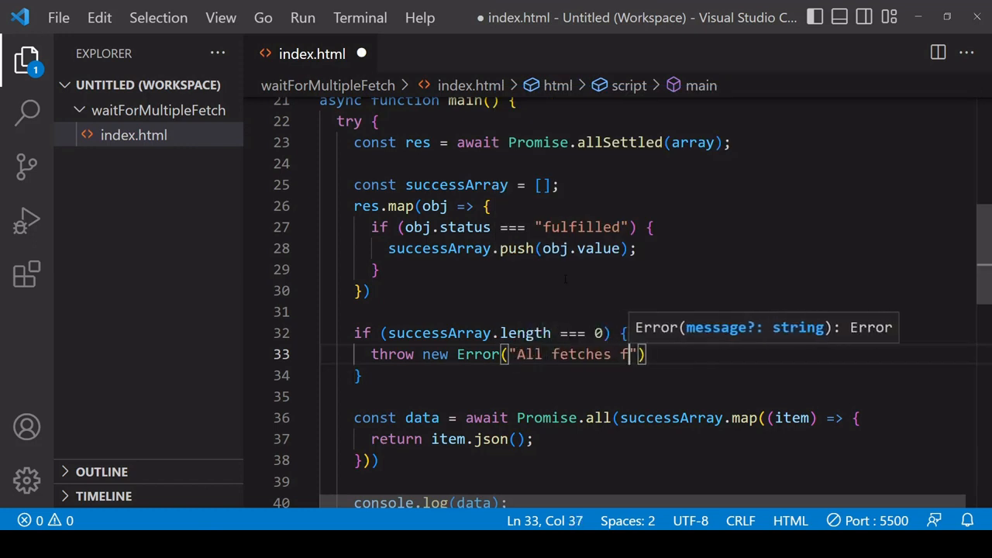
{"action": "type", "text": "ailed"}
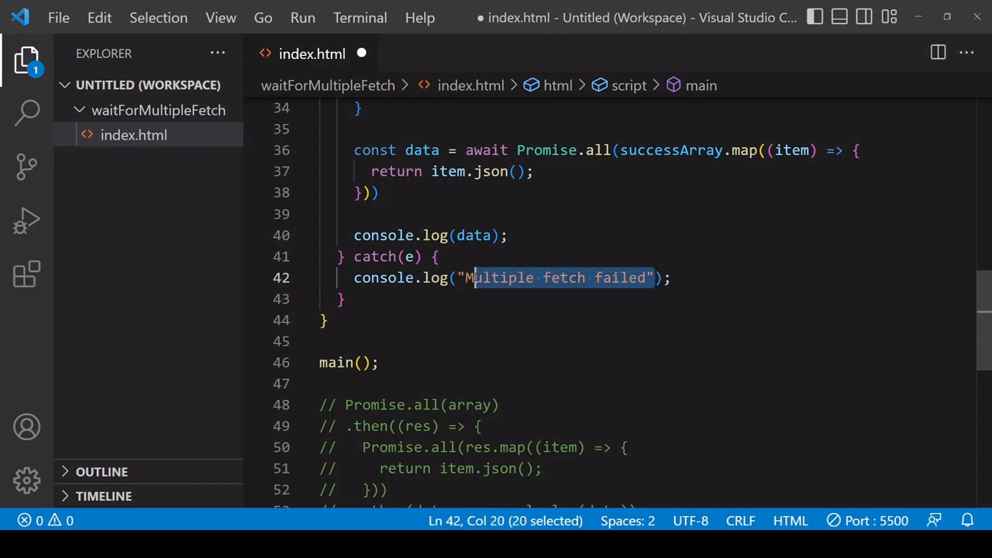
- Make catch(e) log e instead of the fixed message, and save to rerun the page
{"action": "type", "text": "e.log(e);"}
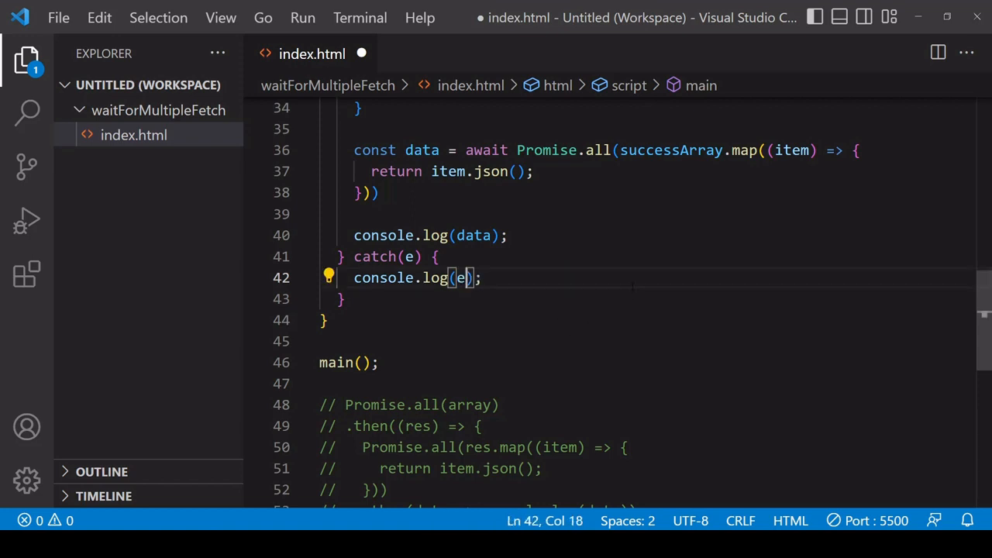
{"action": "key", "text": "ctrl+s"}
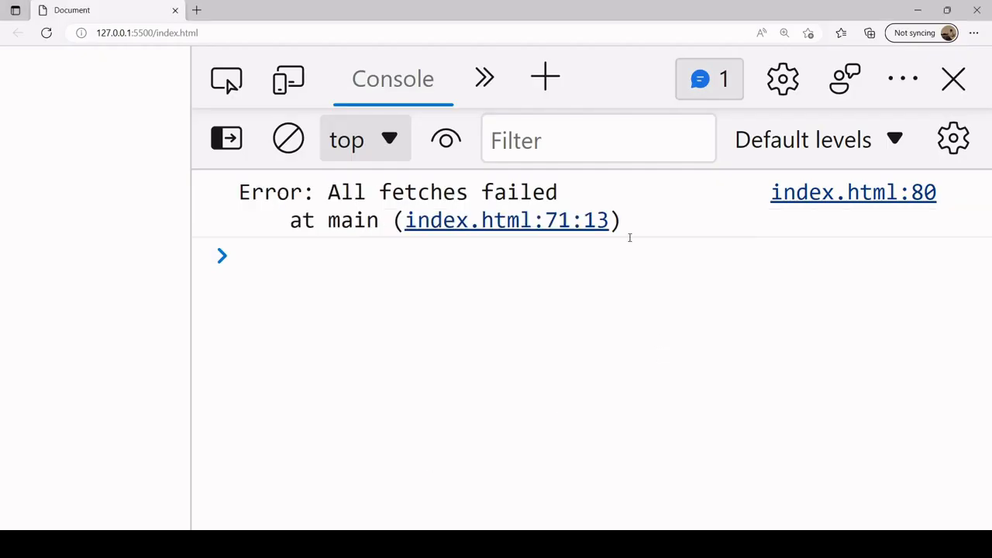
- Review the All fetches failed error in the console, then scroll the code up to the Promise.reject() array
{"action": "left_click", "coordinate": [309, 256]}
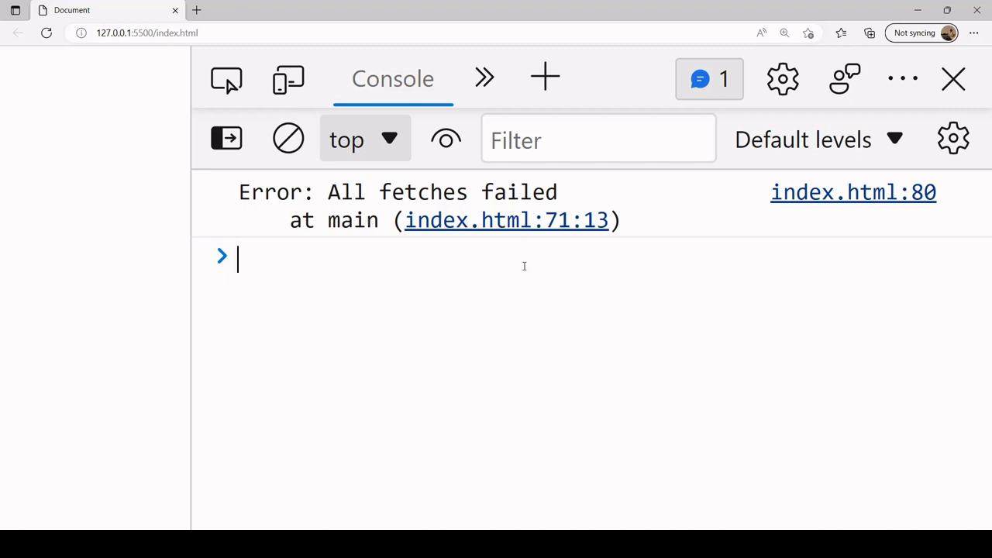
{"action": "mouse_move", "coordinate": [650, 299]}
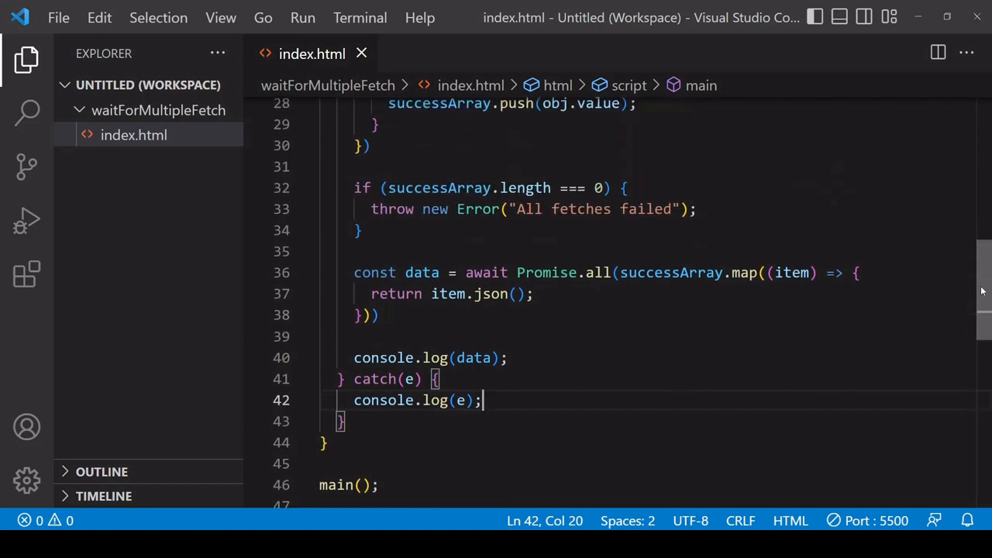
{"action": "scroll", "scroll_direction": "up", "scroll_amount": 3}
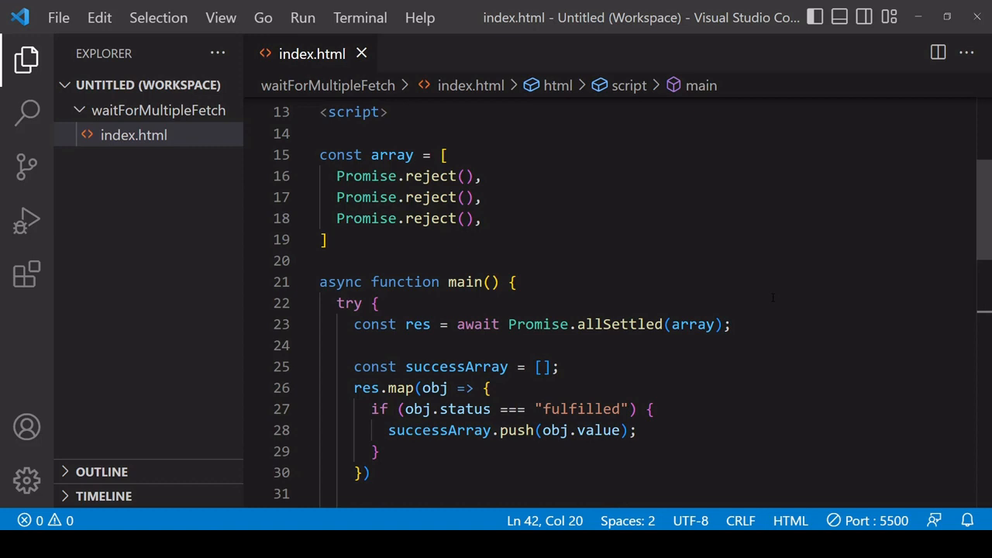